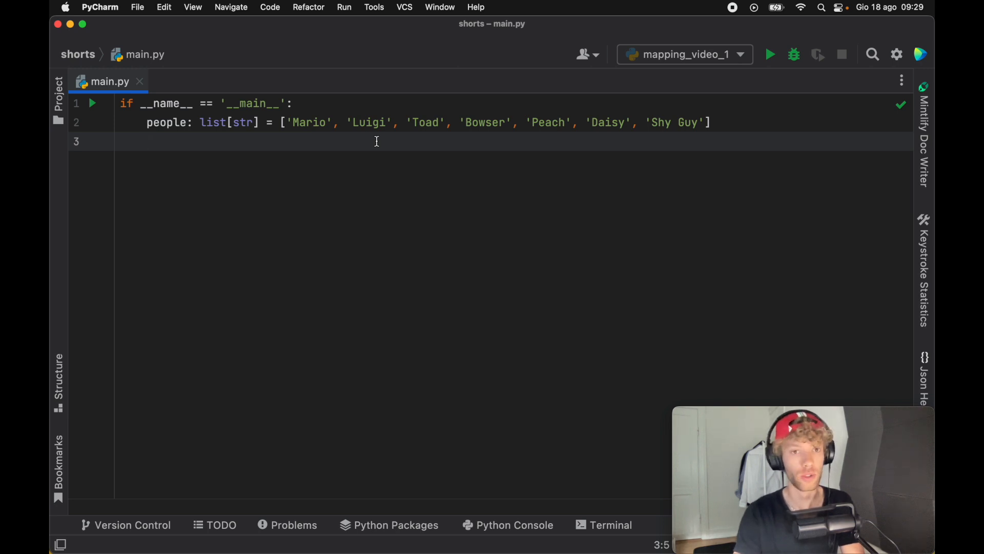
Write new_people = [person.upper() for person in people] on the third line
{"action": "left_click", "coordinate": [129, 122]}
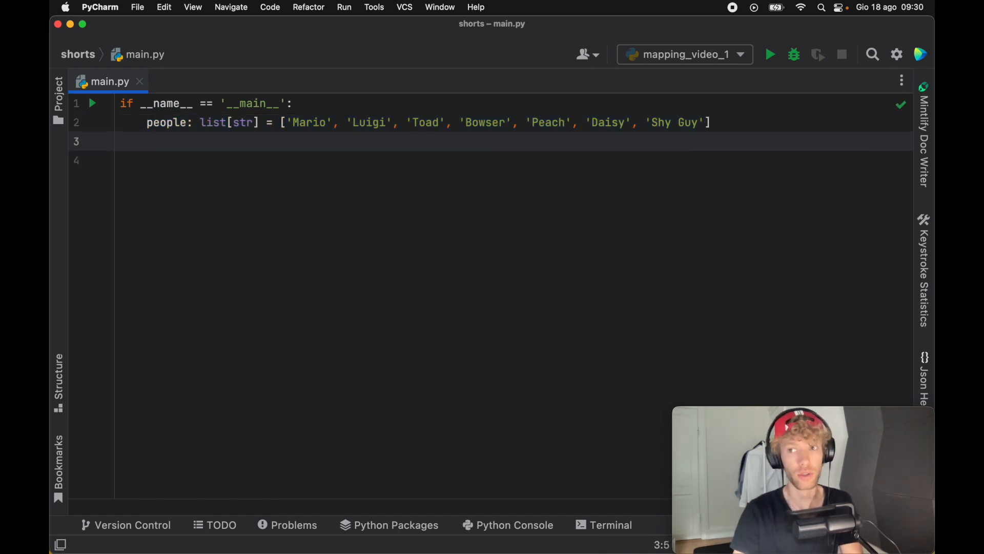
{"action": "type", "text": "new_p"}
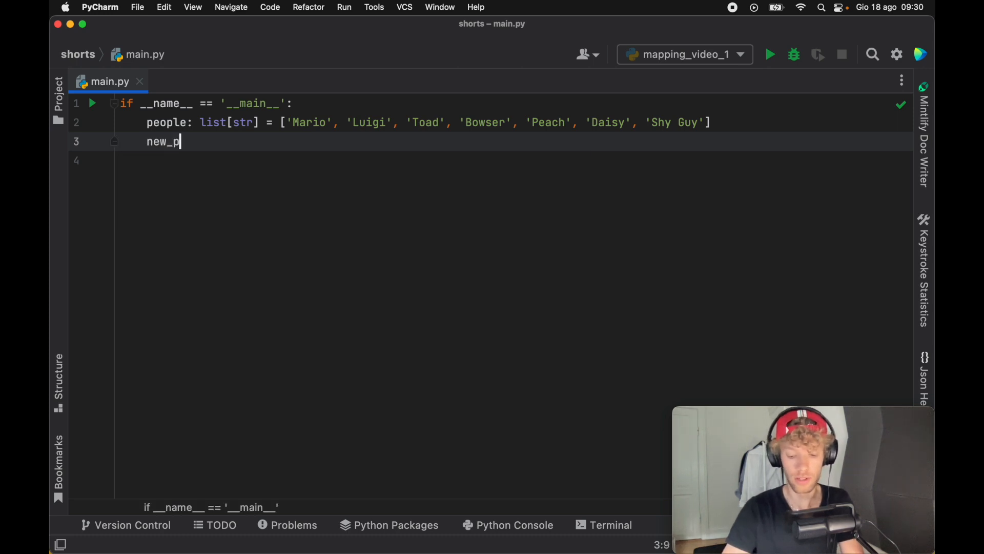
{"action": "type", "text": "eople ="}
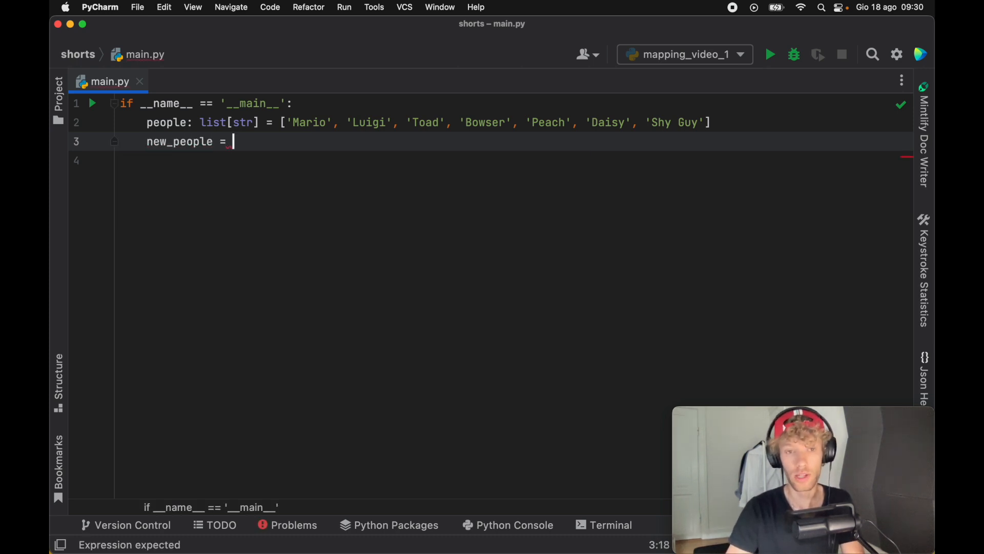
{"action": "type", "text": "["}
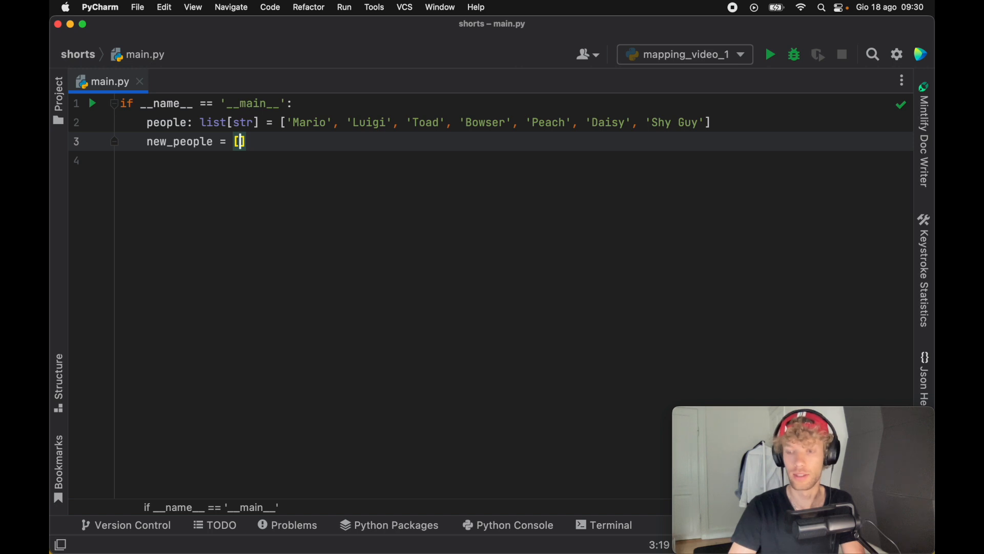
{"action": "type", "text": "person.u"}
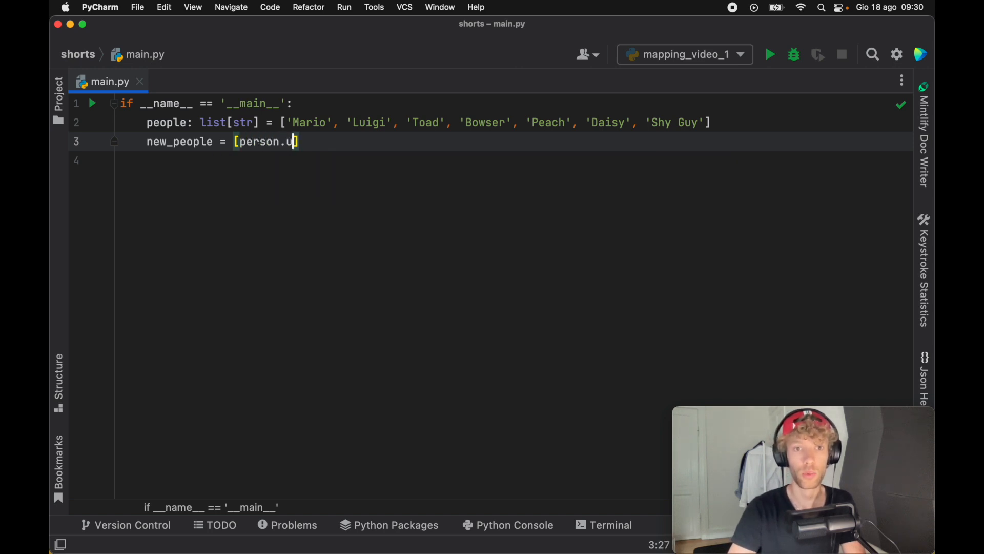
{"action": "type", "text": "pper()"}
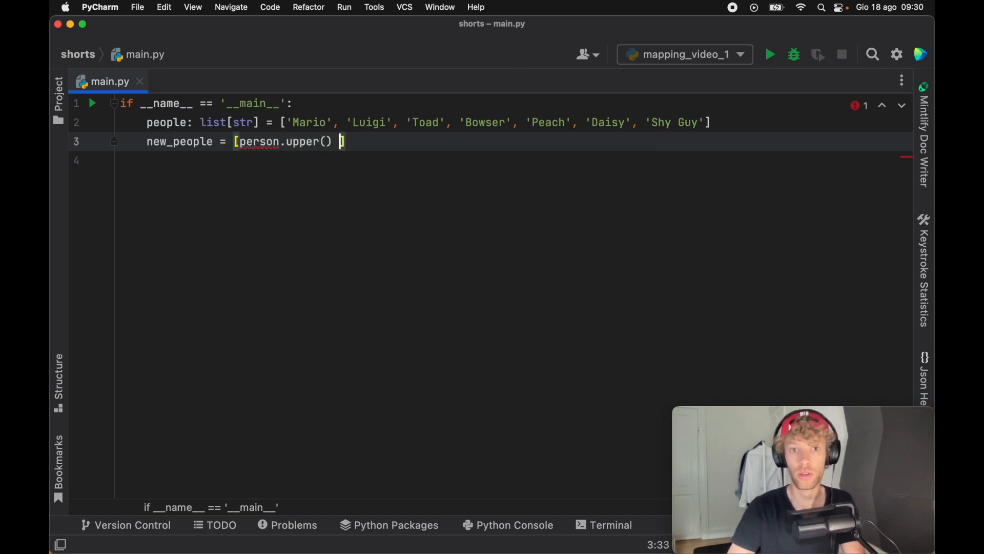
{"action": "type", "text": "for person in"}
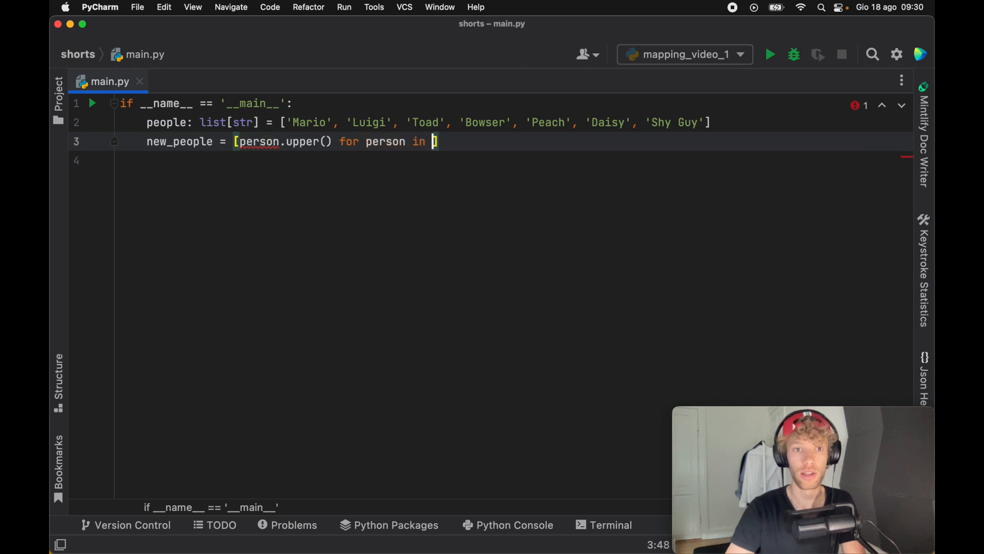
{"action": "type", "text": "people]"}
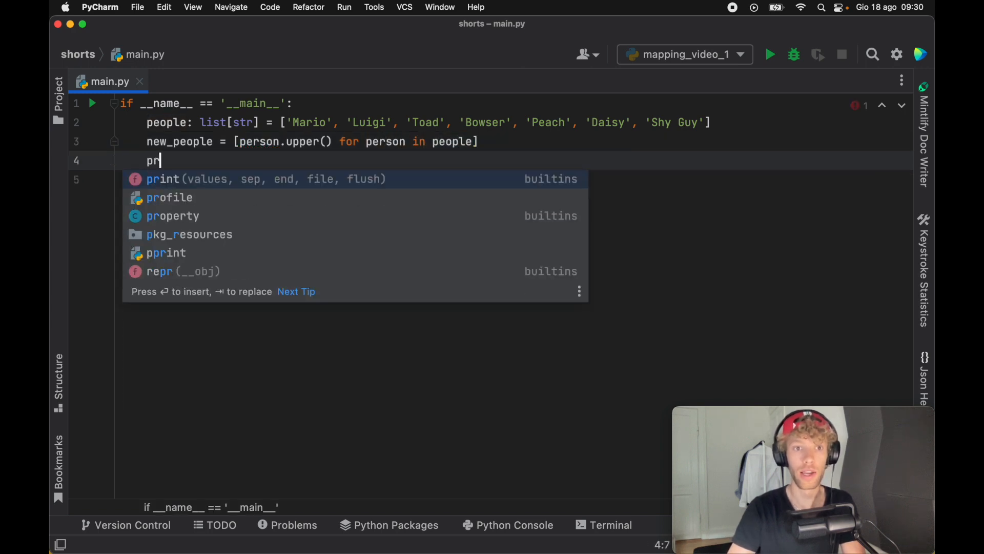
Add print(new_people) and bring up the run options for the main block
{"action": "type", "text": "print(new_people)"}
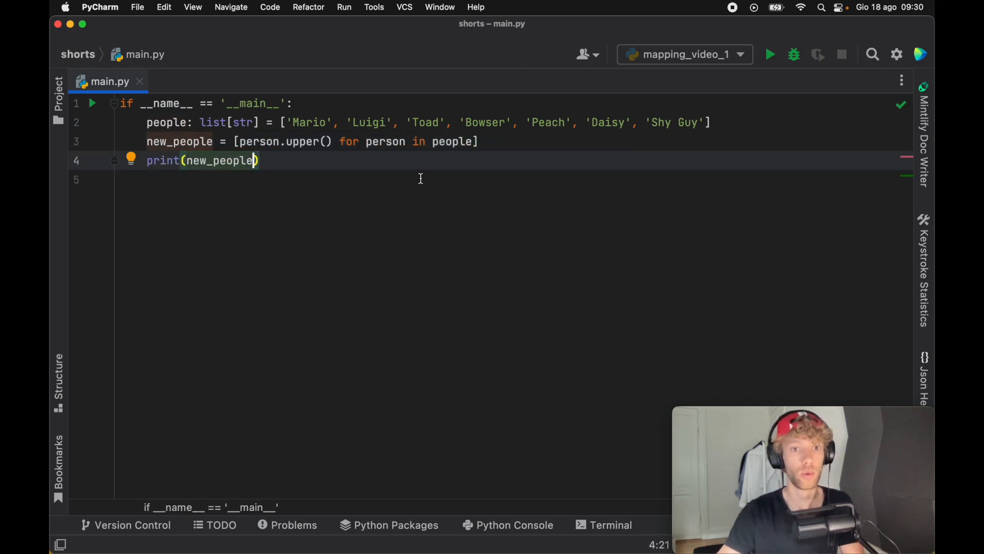
{"action": "left_click", "coordinate": [93, 102]}
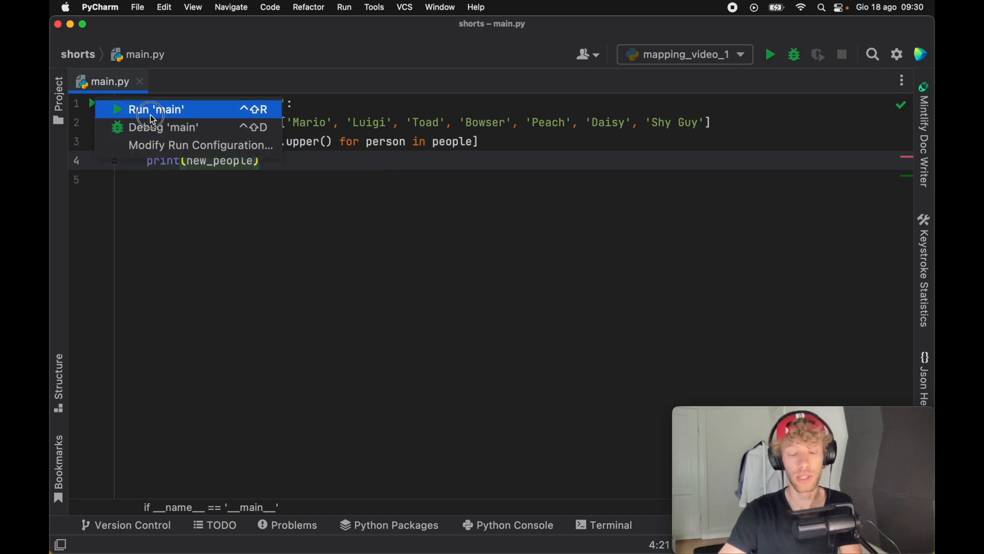
Run main so the uppercase names list prints in the Run panel
{"action": "left_click", "coordinate": [156, 110]}
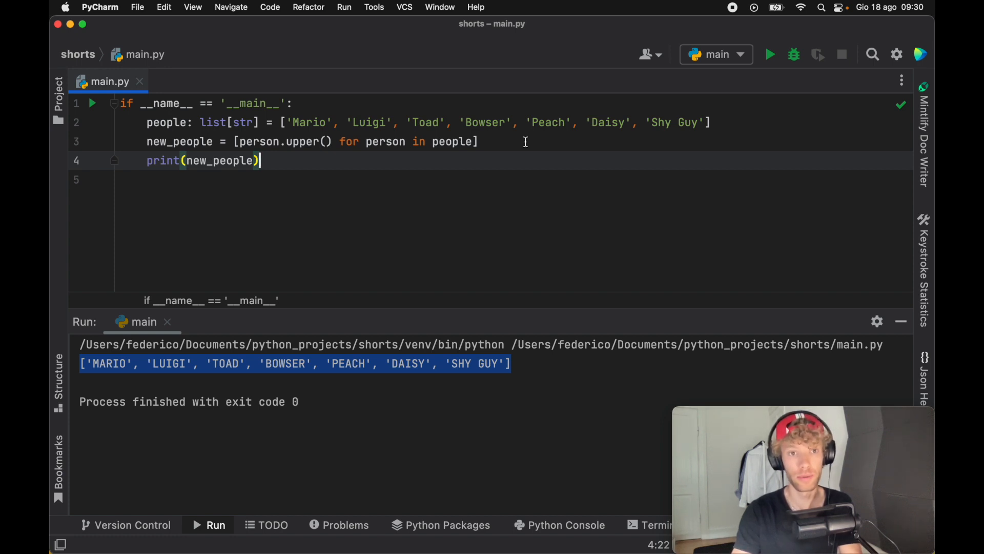
{"action": "mouse_move", "coordinate": [575, 170]}
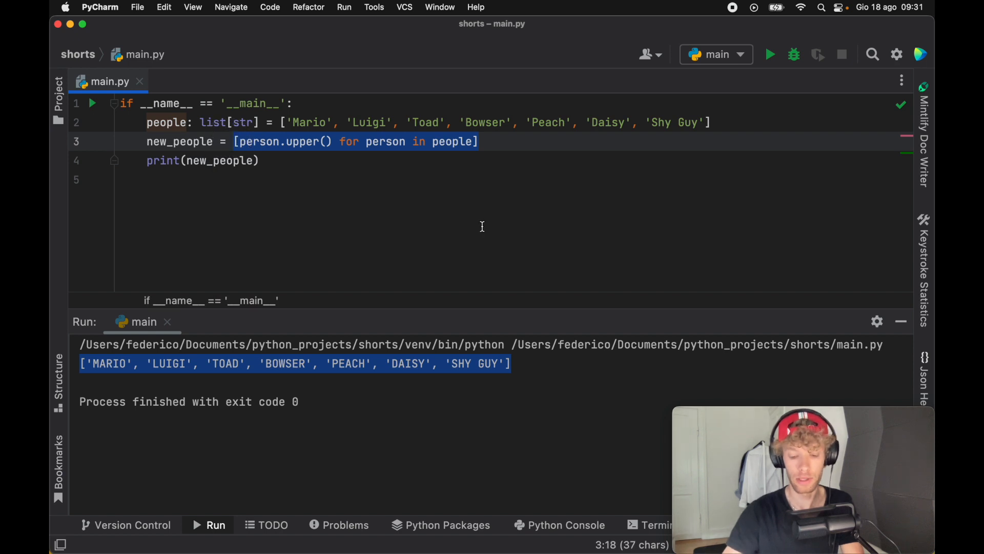
Replace the comprehension with map(str.upper, people), dismissing the parameter hint
{"action": "type", "text": "map("}
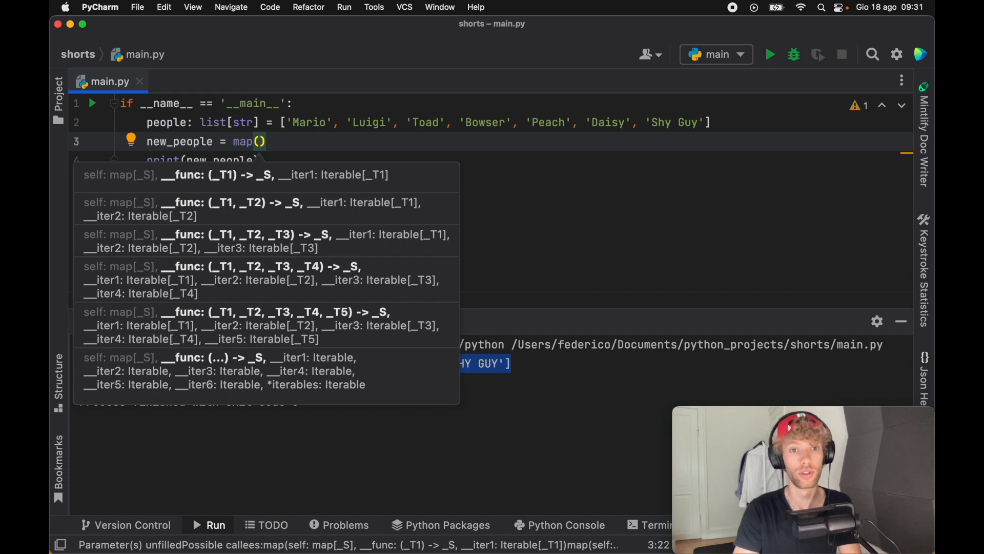
{"action": "key", "text": "escape"}
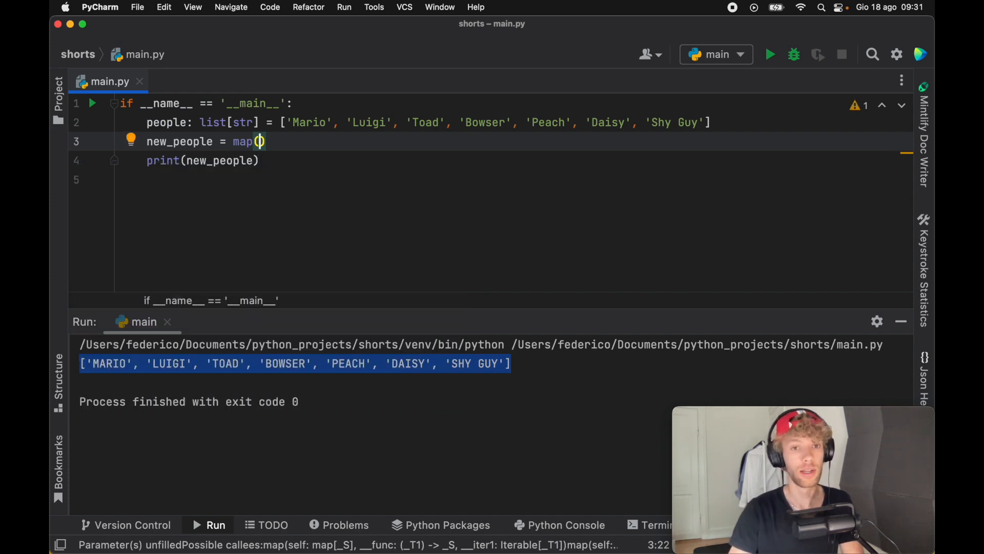
{"action": "type", "text": "st"}
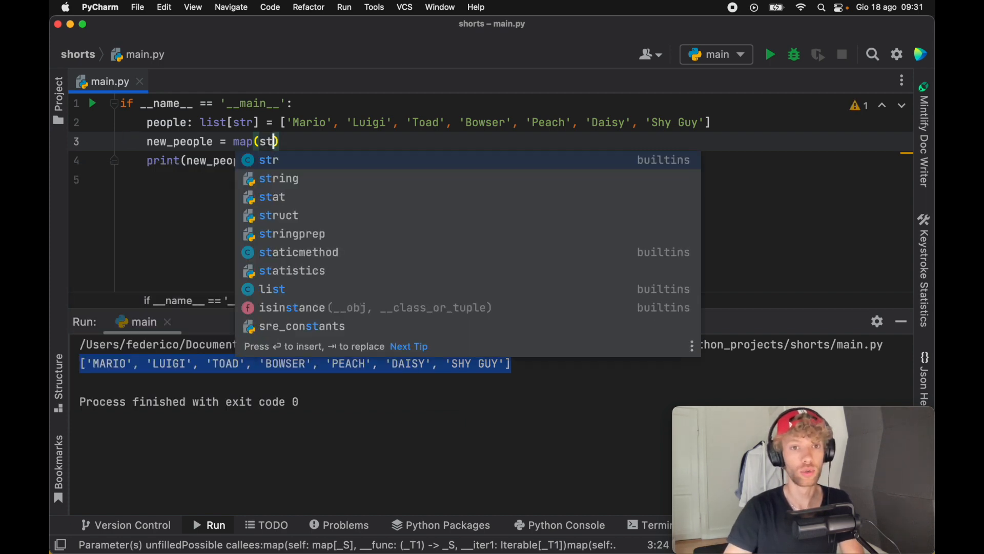
{"action": "type", "text": ".upper("}
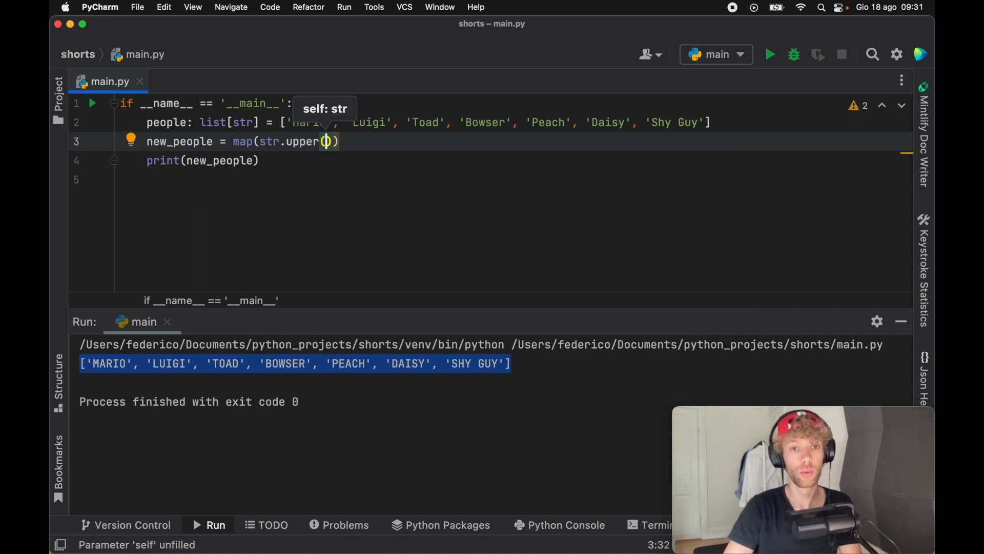
{"action": "type", "text": ","}
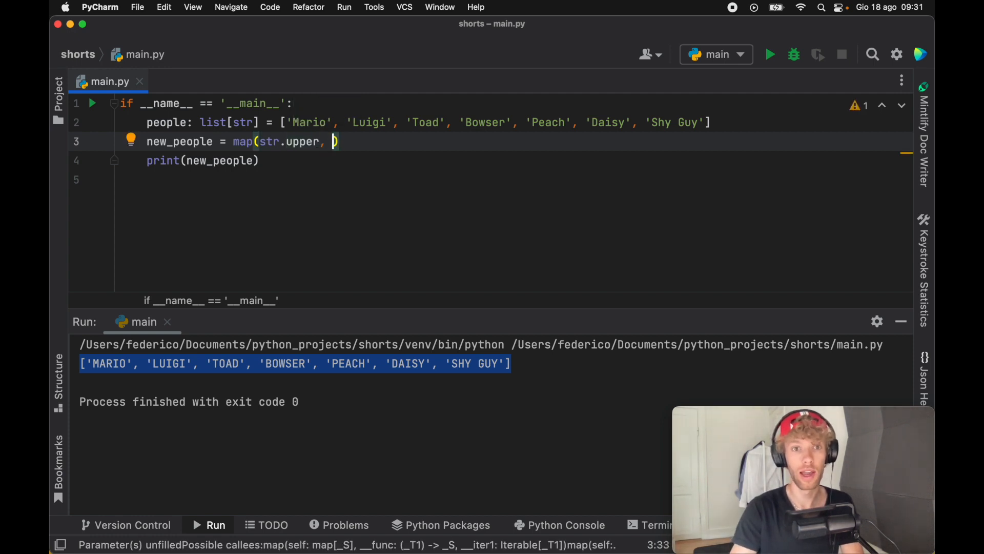
{"action": "type", "text": "people"}
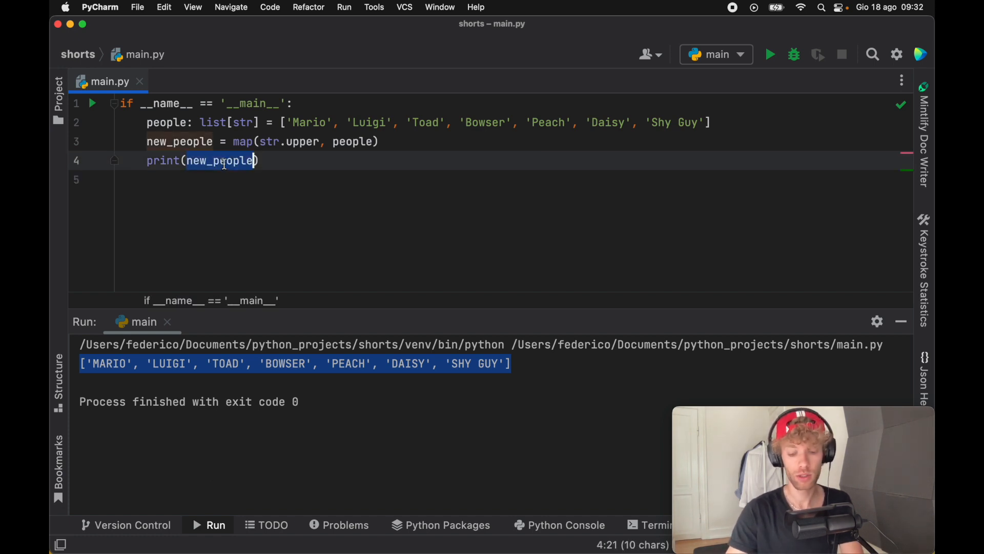
Wrap new_people in list() inside print and rerun main to see the uppercase names
{"action": "type", "text": "list"}
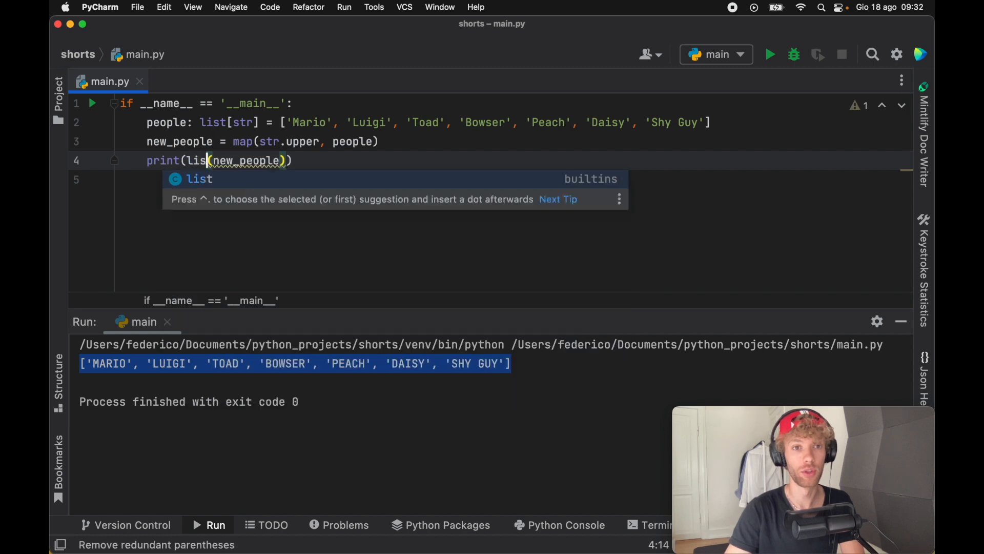
{"action": "left_click", "coordinate": [92, 103]}
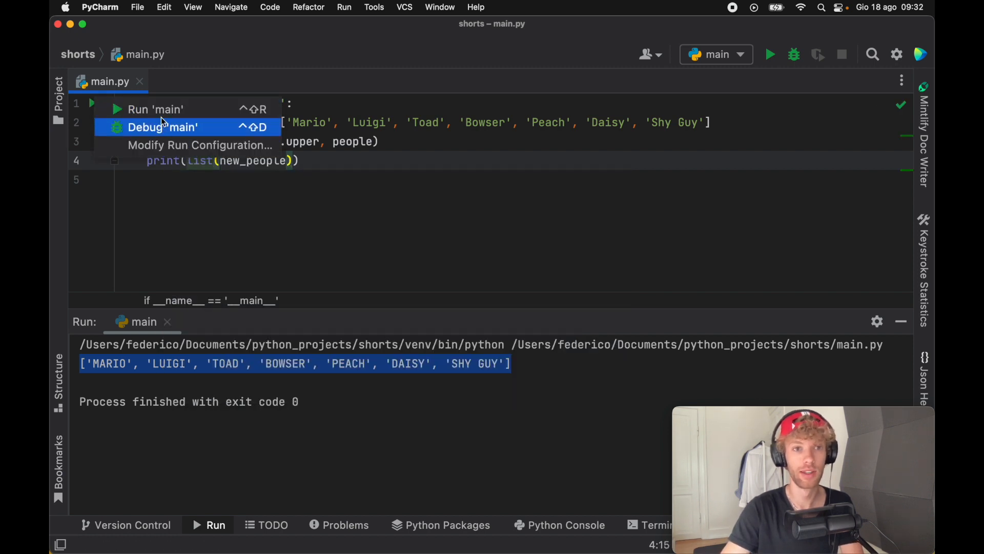
{"action": "left_click", "coordinate": [532, 371]}
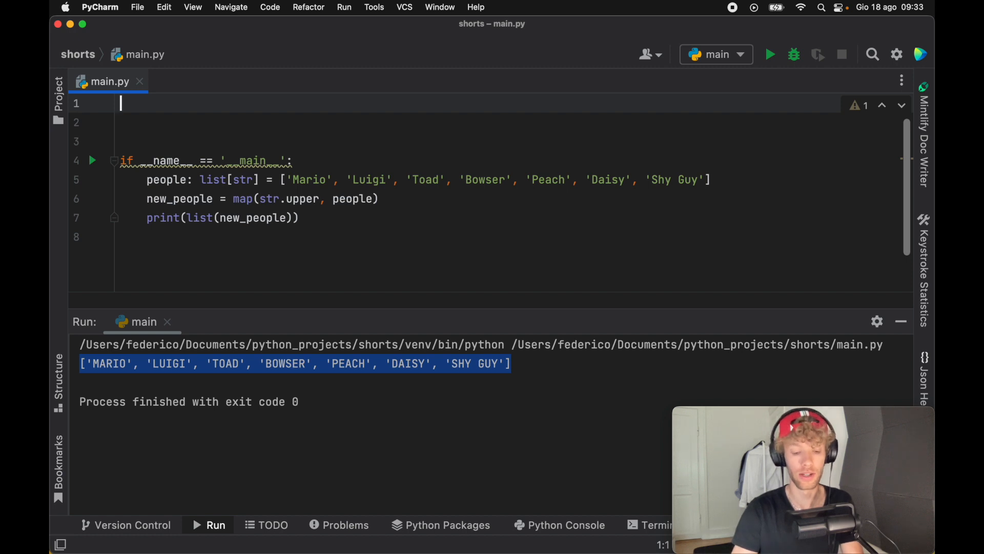
Define transform(text) -> str returning text + '!' above the main block
{"action": "type", "text": "def"}
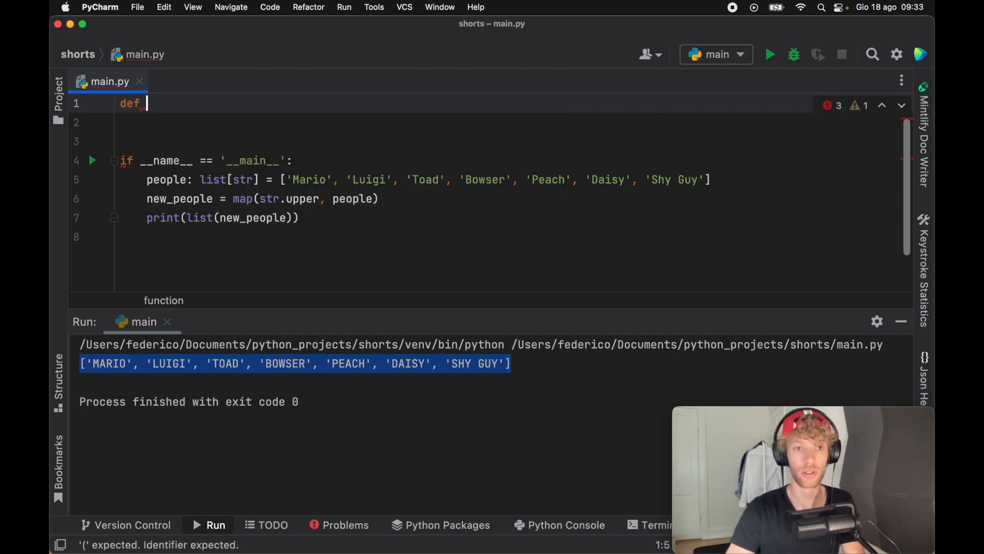
{"action": "type", "text": "transform()"}
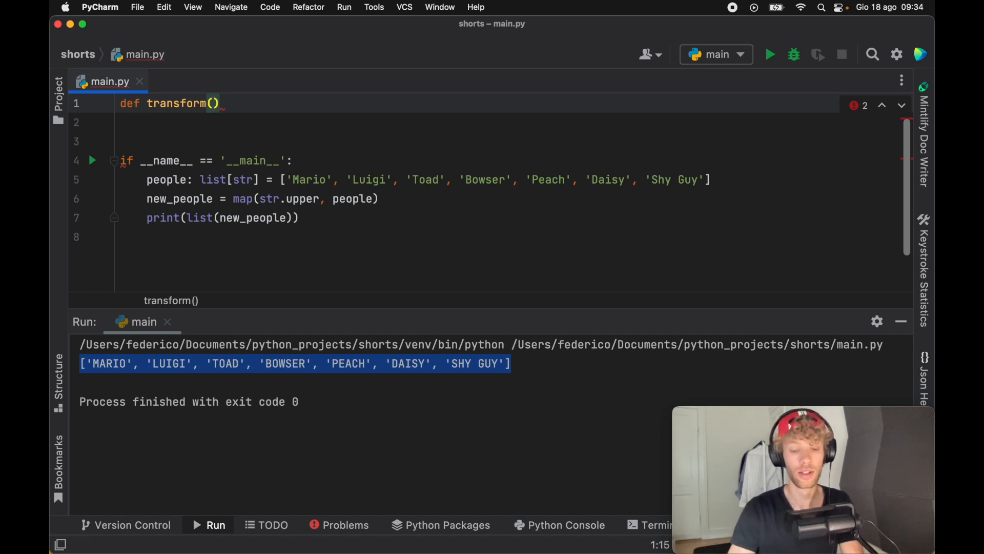
{"action": "type", "text": "text) -"}
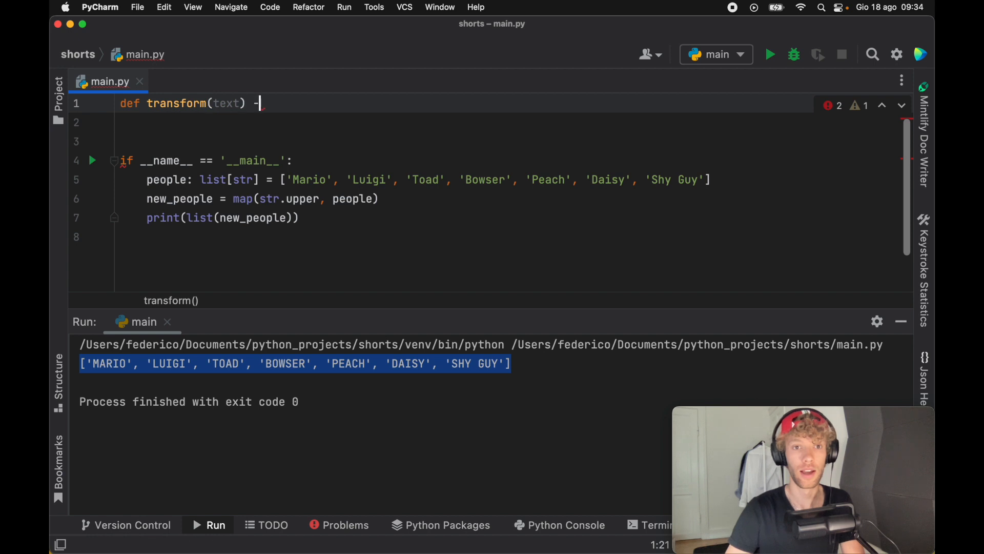
{"action": "type", "text": "> s"}
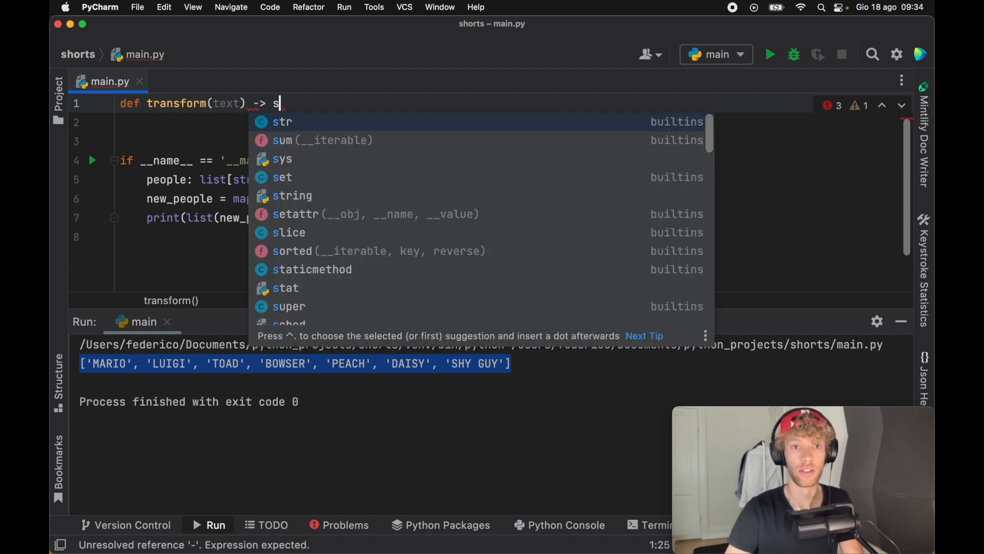
{"action": "type", "text": "tr:"}
{"action": "left_click", "coordinate": [507, 122]}
{"action": "type", "text": "return text"}
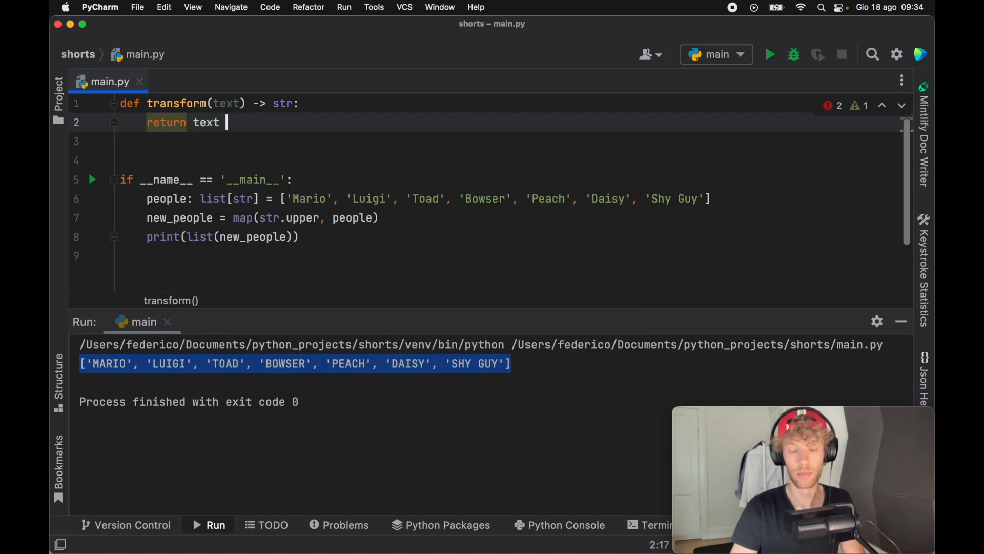
{"action": "type", "text": "+ i"}
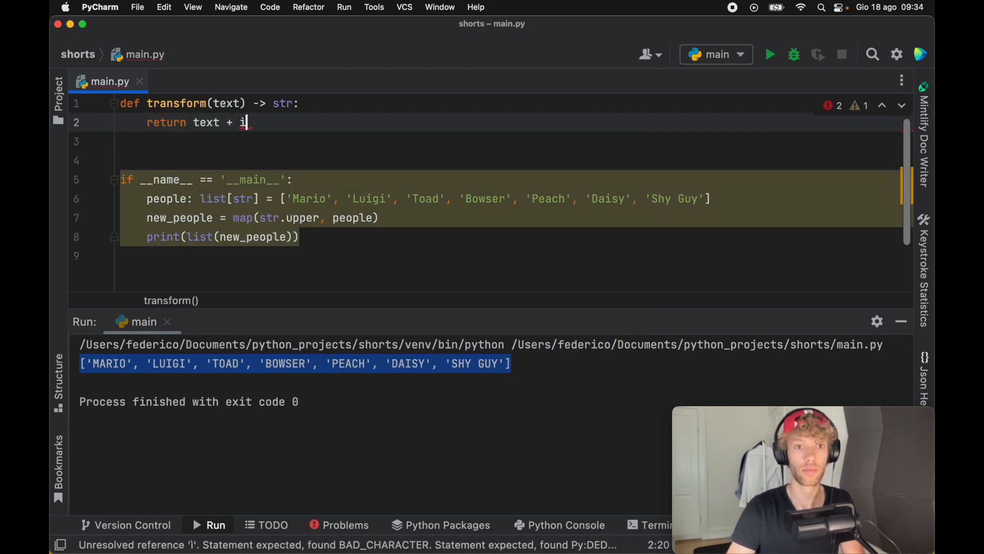
{"action": "type", "text": "'!'"}
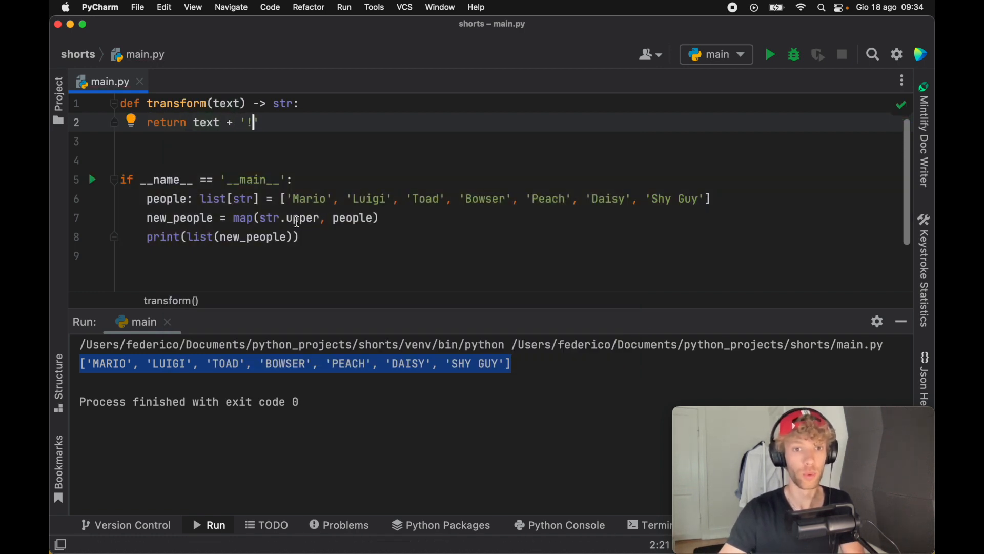
Map people through transform instead of str.upper, removing stray call parentheses
{"action": "type", "text": "t"}
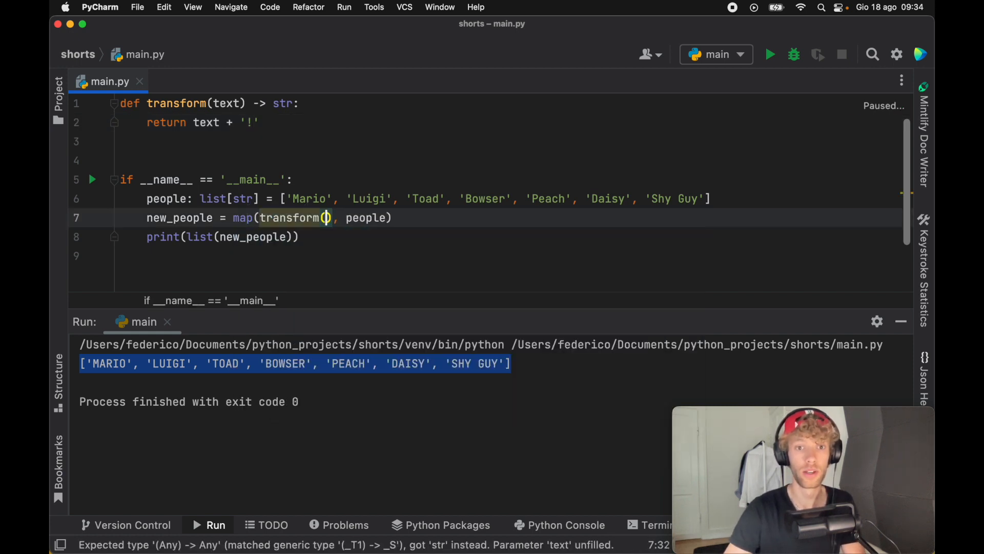
{"action": "key", "text": "Backspace"}
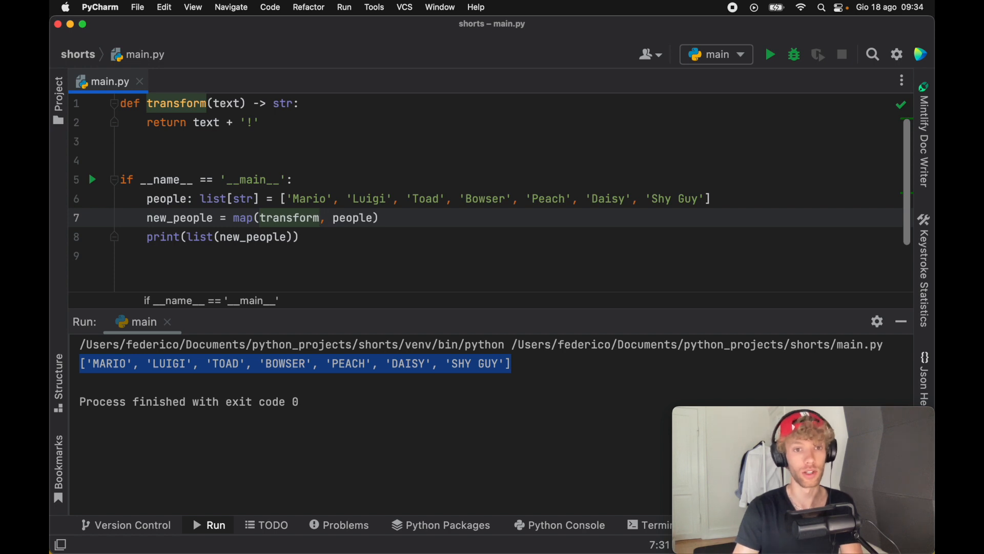
Run main to print every name with an exclamation mark, then restore map(str.upper, people)
{"action": "left_click", "coordinate": [91, 180]}
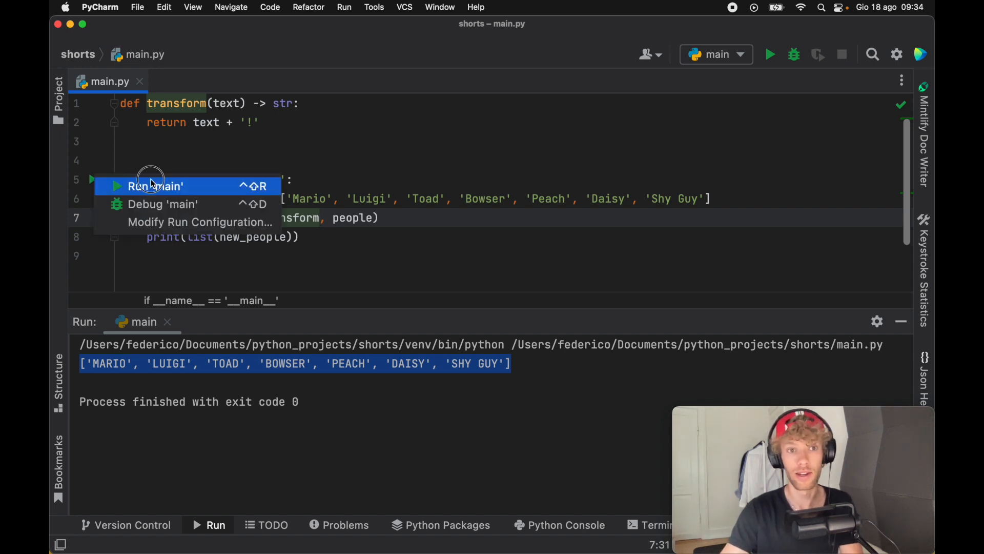
{"action": "left_click", "coordinate": [154, 186]}
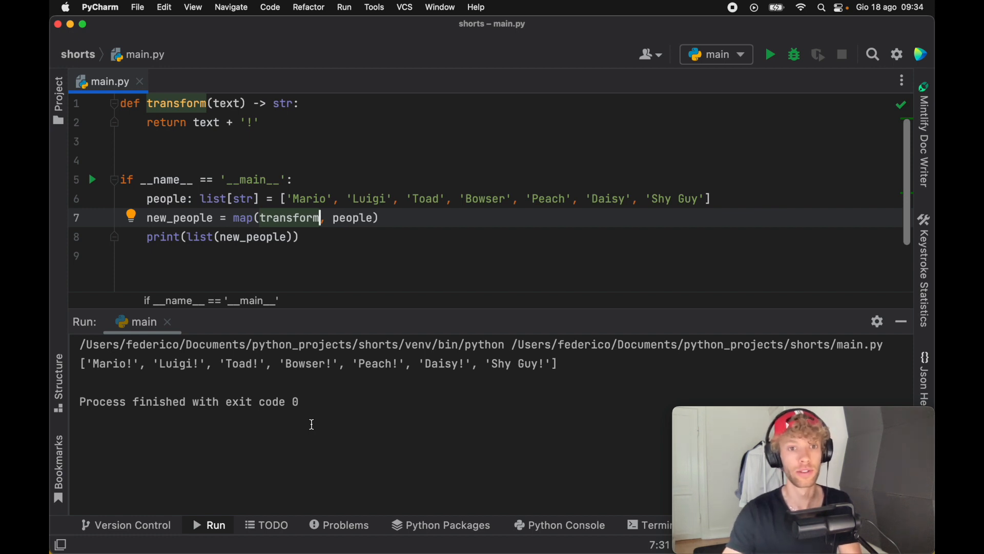
{"action": "type", "text": "()"}
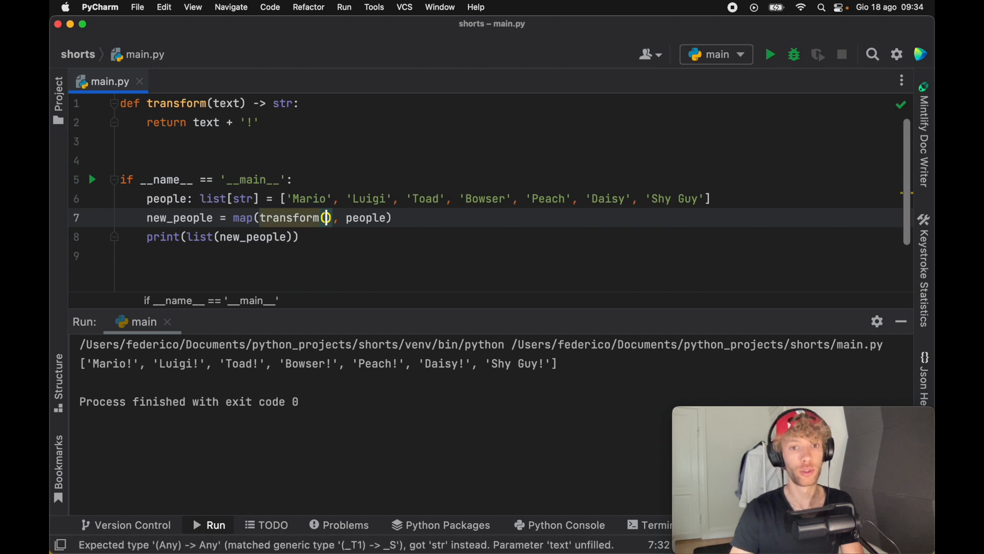
{"action": "type", "text": "te"}
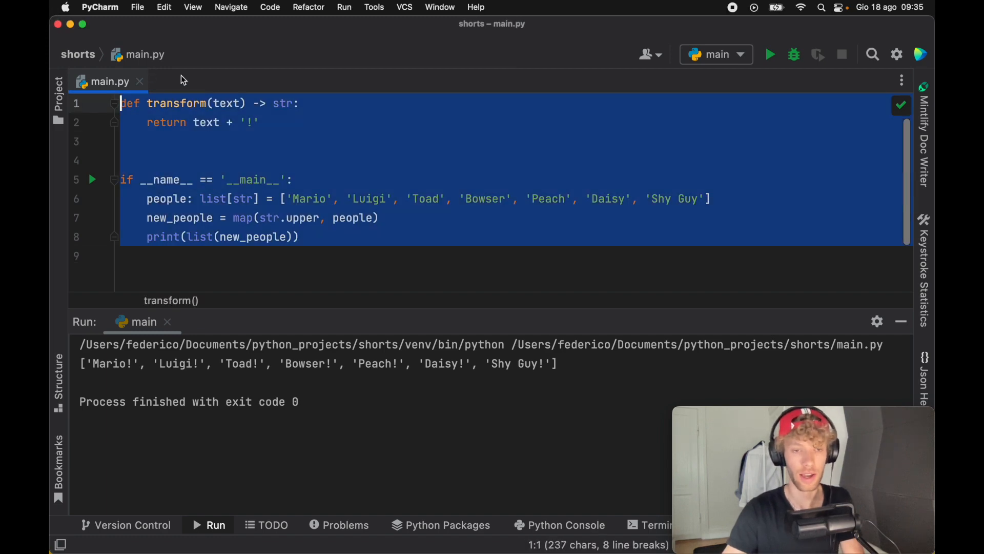
Hide the run output and scroll through the pasted timeit script's comp_test and map_test
{"action": "scroll", "scroll_direction": "down", "scroll_amount": 3}
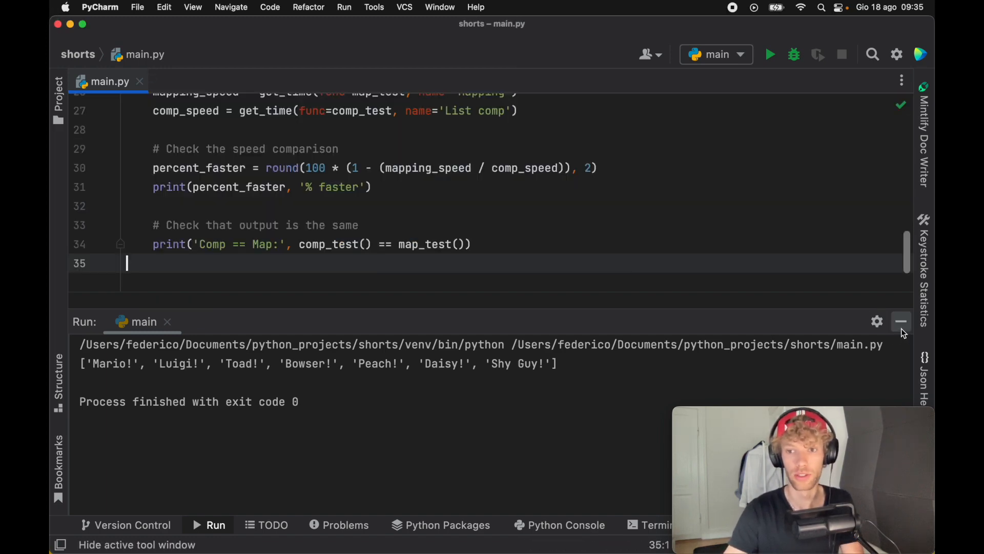
{"action": "left_click", "coordinate": [902, 321]}
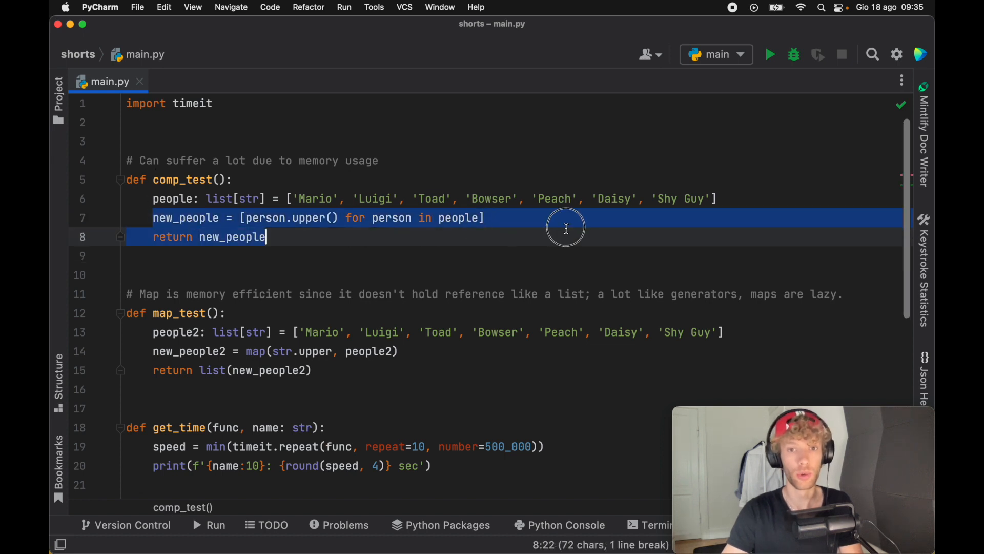
{"action": "left_click", "coordinate": [203, 237]}
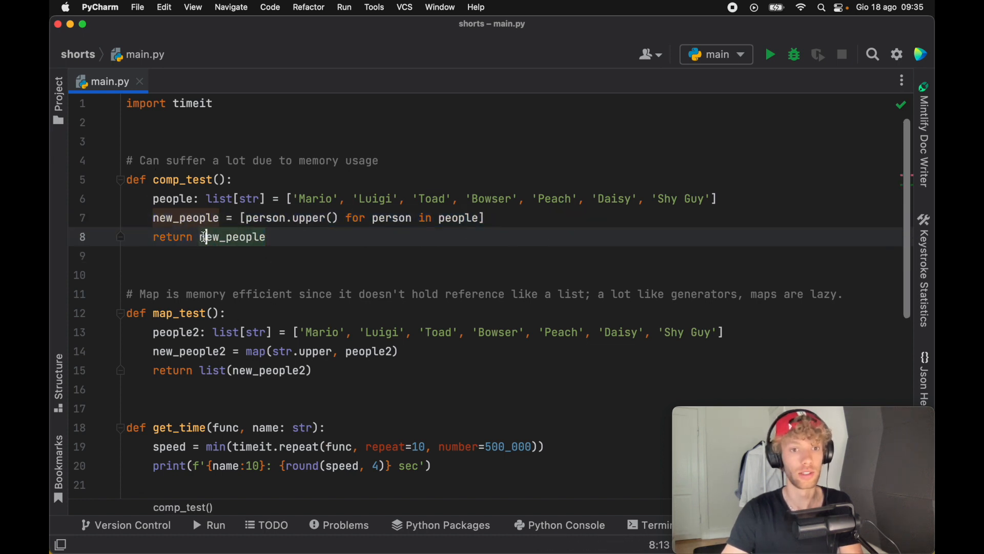
{"action": "scroll", "scroll_direction": "down", "scroll_amount": 3}
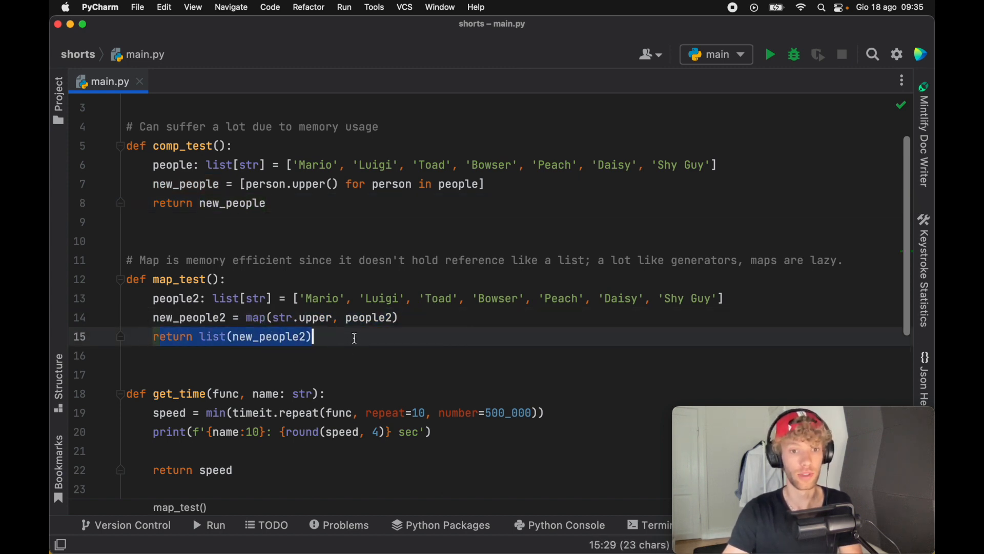
{"action": "scroll", "scroll_direction": "down", "scroll_amount": 3}
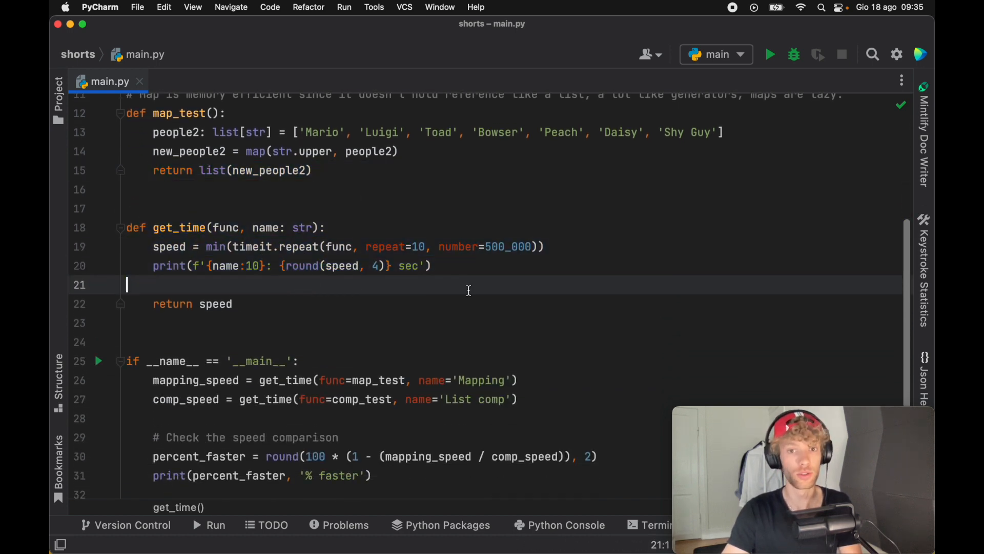
{"action": "mouse_move", "coordinate": [491, 267]}
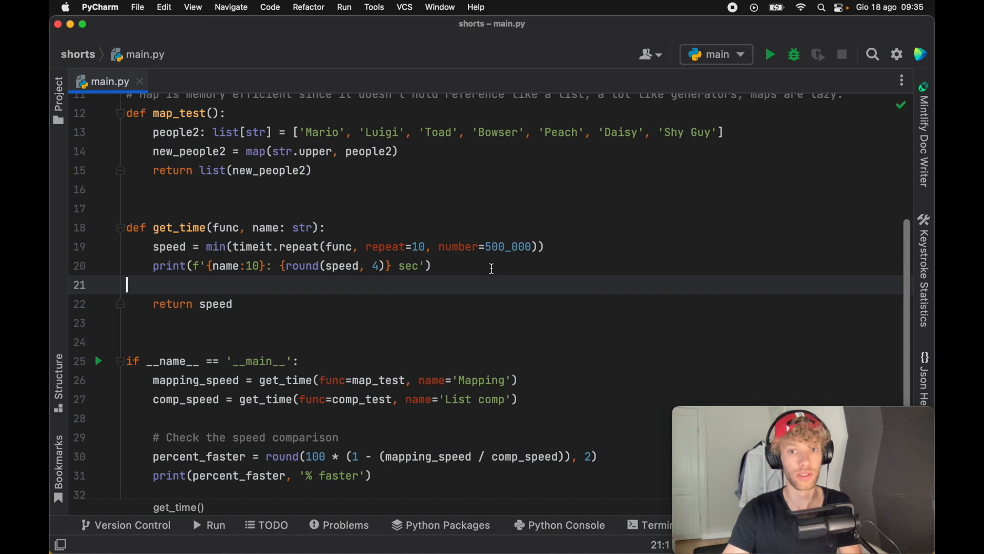
Highlight the timeit repeat settings in get_time and review the speed comparison lines
{"action": "left_click", "coordinate": [414, 246]}
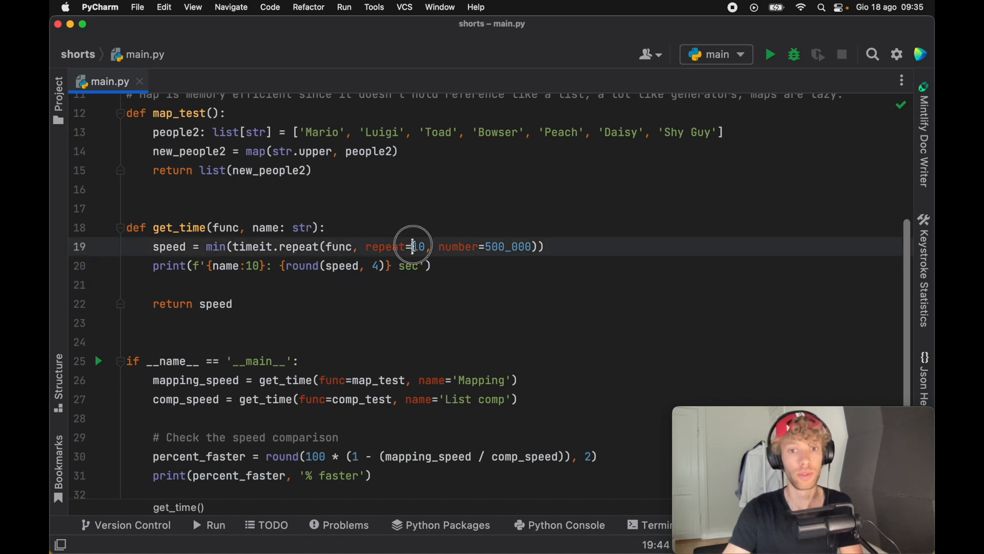
{"action": "double_click", "coordinate": [415, 246]}
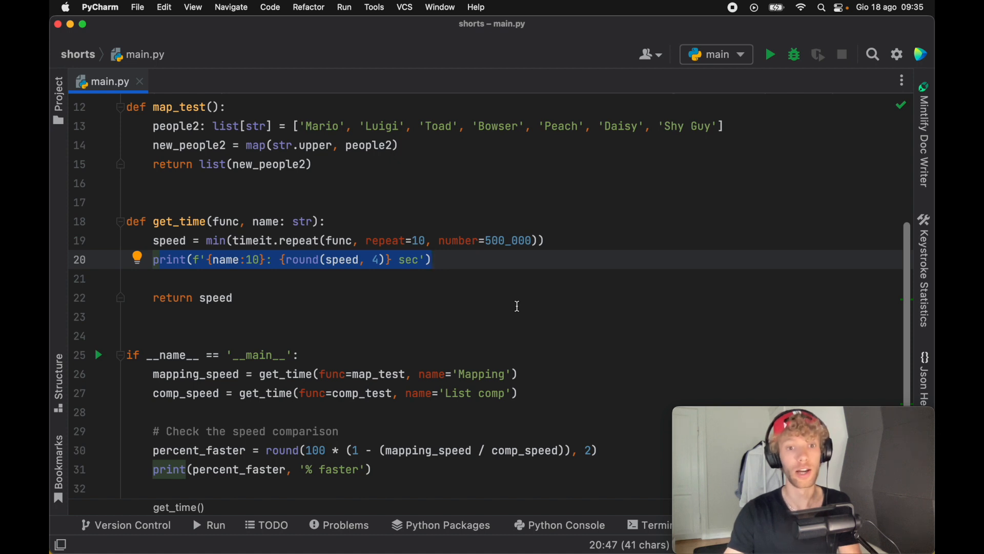
{"action": "scroll", "scroll_direction": "down", "scroll_amount": 3}
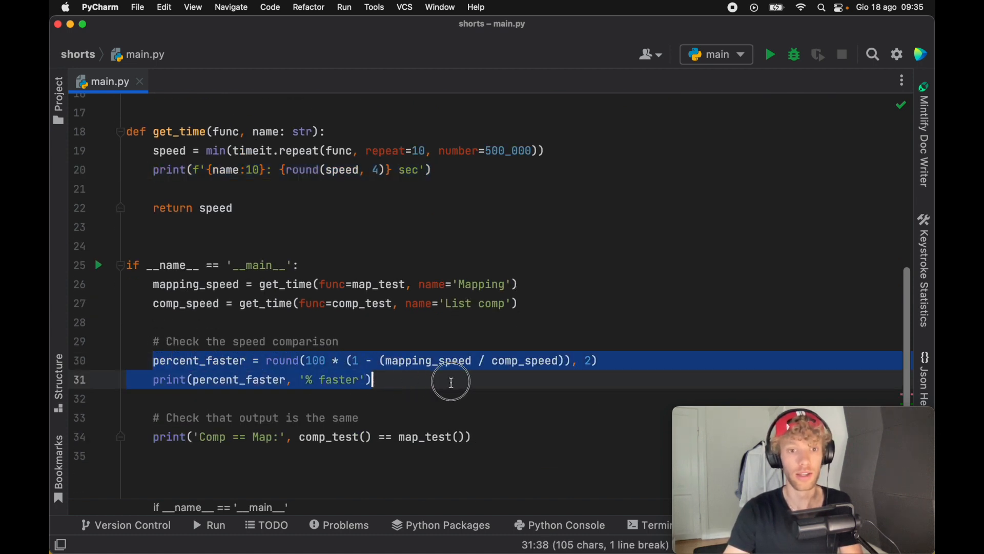
{"action": "left_click", "coordinate": [474, 437]}
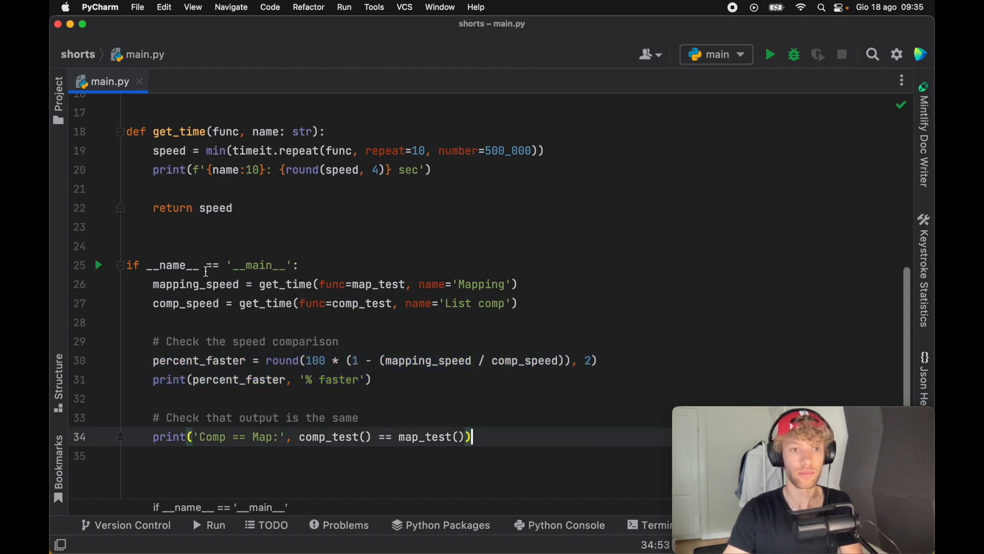
Run the benchmark from the main block gutter and rerun it to compare map vs comprehension timings
{"action": "left_click", "coordinate": [99, 264]}
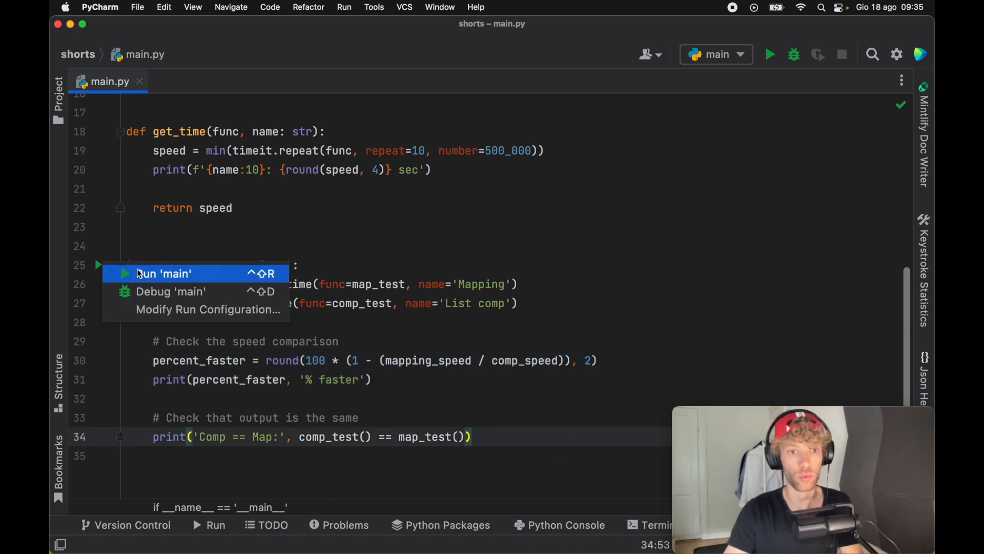
{"action": "left_click", "coordinate": [163, 273]}
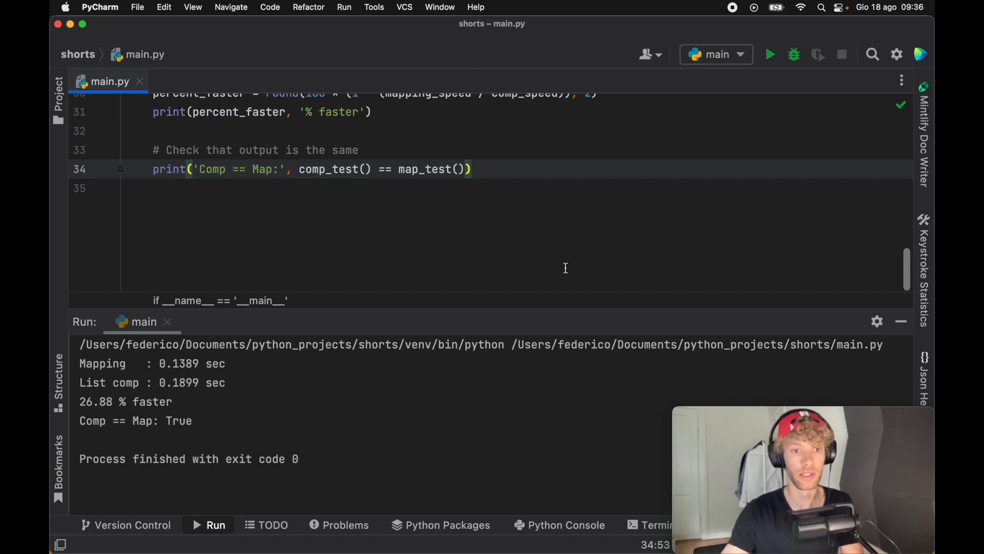
{"action": "mouse_move", "coordinate": [239, 420]}
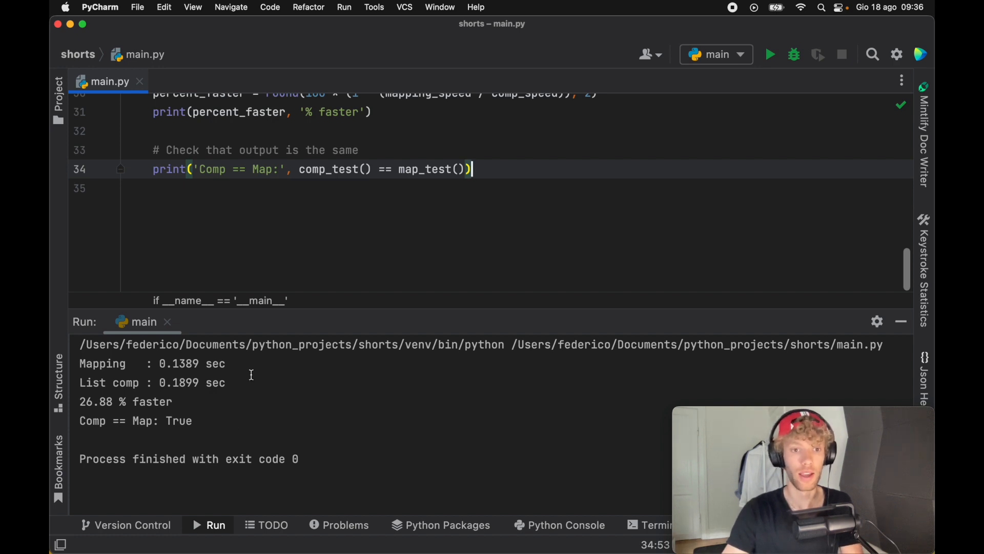
{"action": "left_click", "coordinate": [770, 54]}
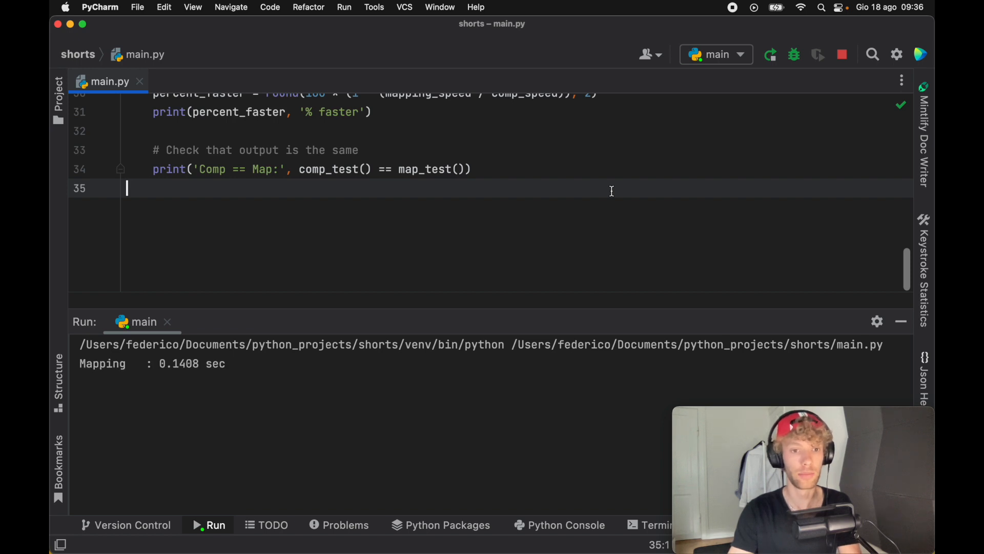
{"action": "left_click", "coordinate": [770, 55]}
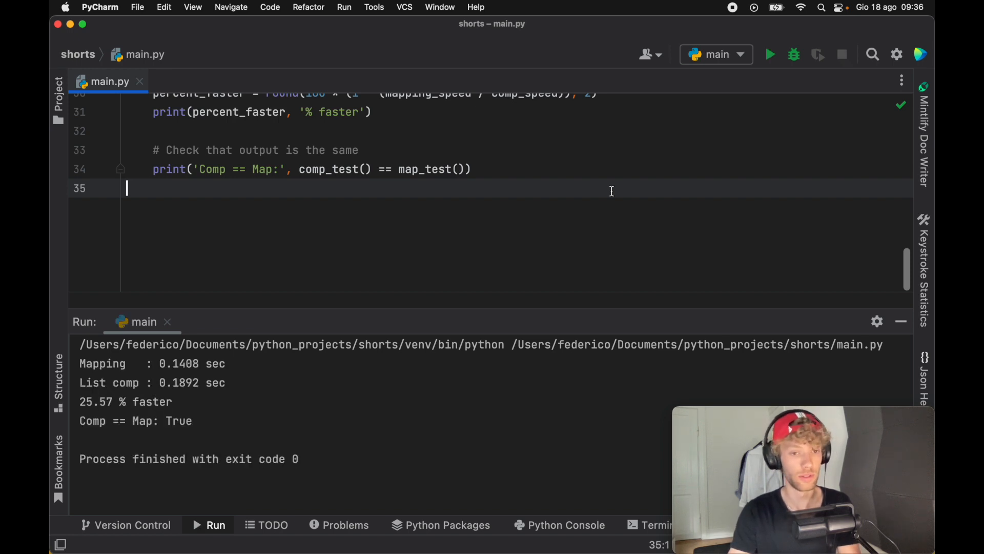
{"action": "mouse_move", "coordinate": [554, 253]}
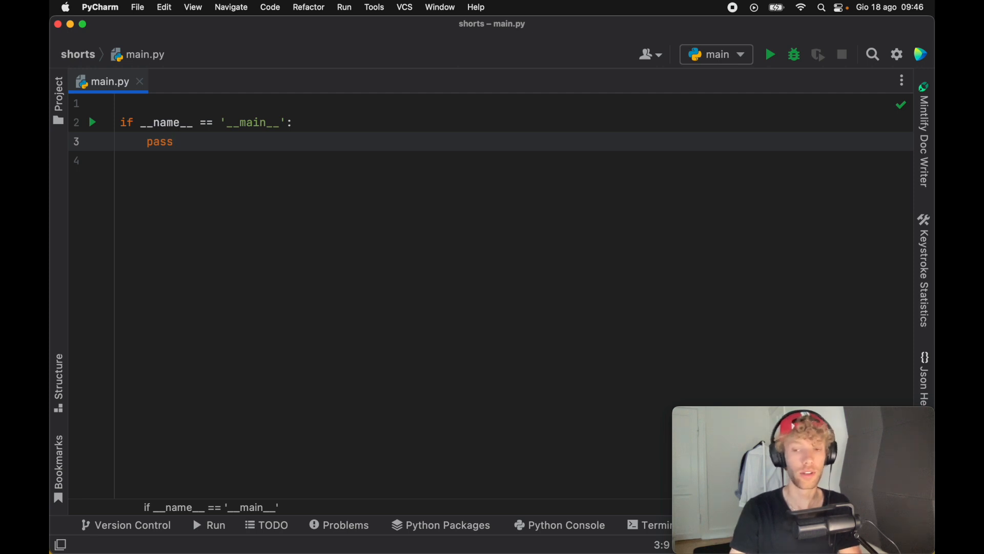
Under the main guard add numbers = [1,2,3,4,5] and begin new_list = map
{"action": "left_click", "coordinate": [175, 141]}
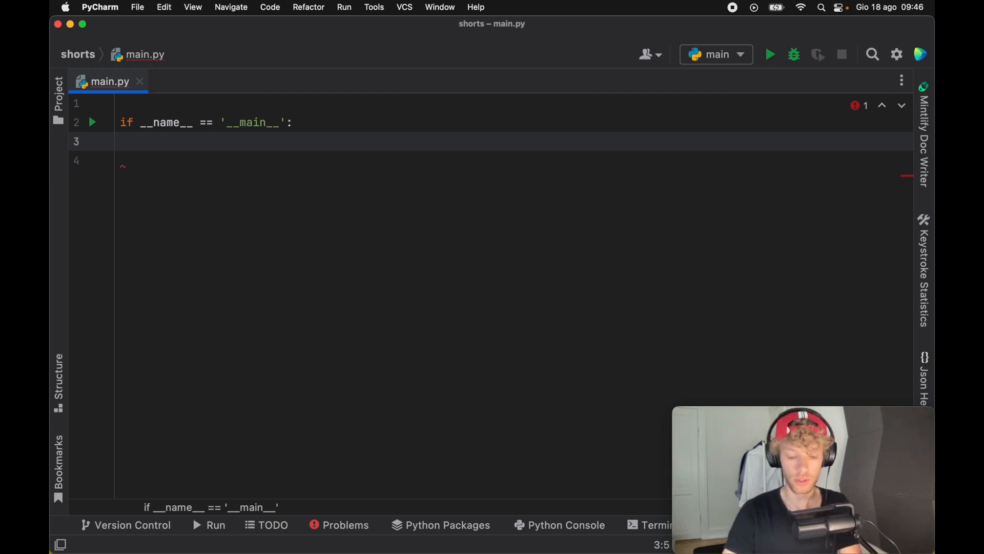
{"action": "type", "text": "numbers"}
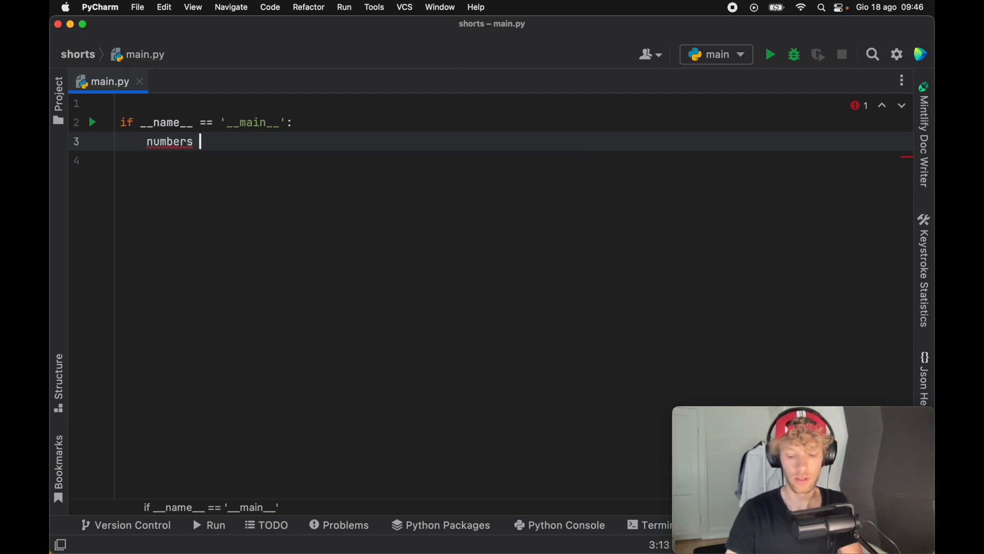
{"action": "type", "text": "= [1,2,3]"}
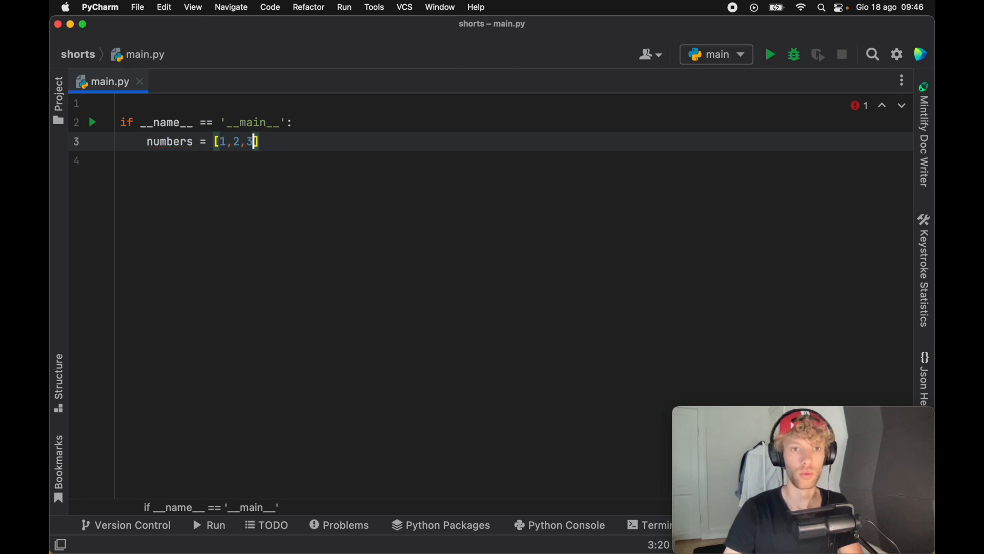
{"action": "type", "text": ",4,5"}
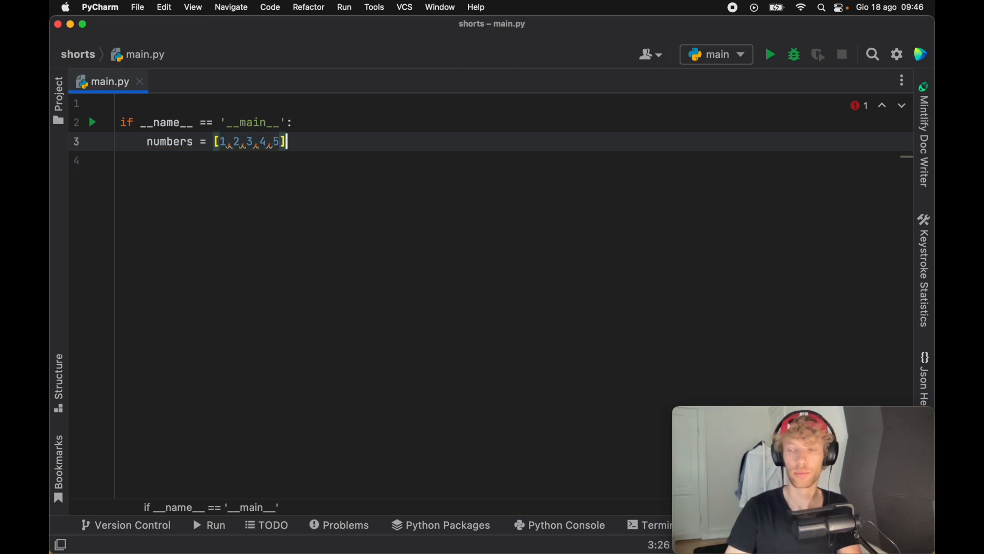
{"action": "type", "text": "new_list = map"}
{"action": "type", "text": "return f'{input_var}x'"}
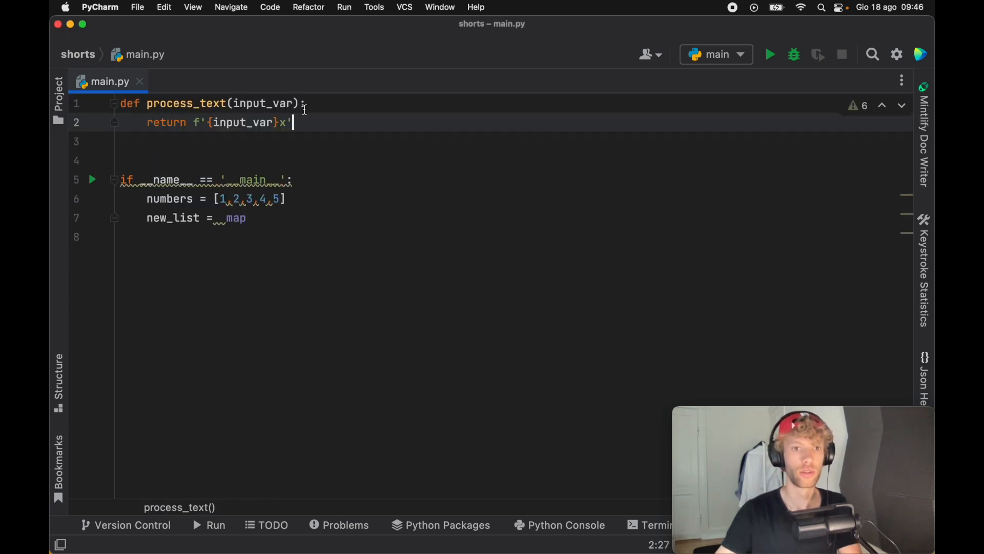
Complete new_list = map(lambda number: process_text(number), numbers) and print(list(new_list))
{"action": "left_click", "coordinate": [247, 217]}
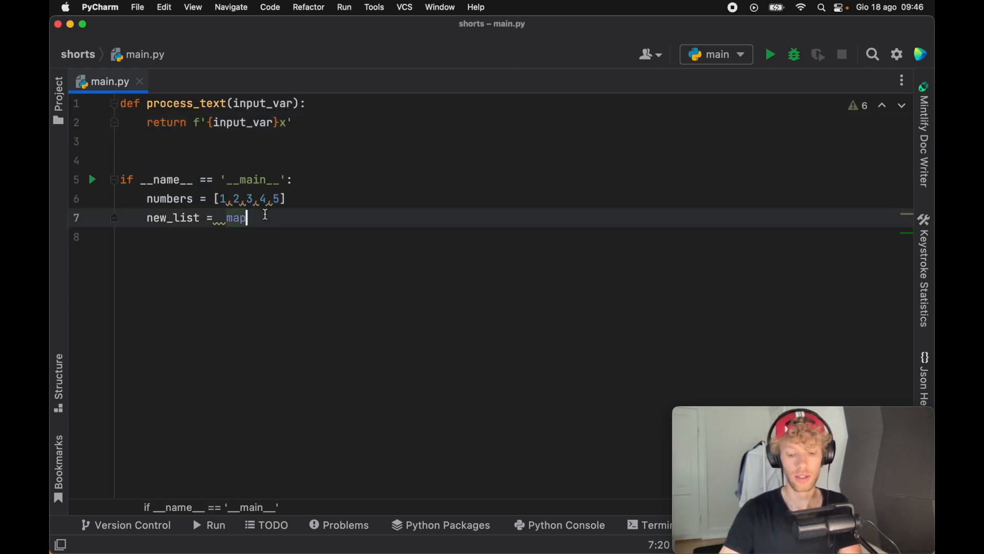
{"action": "type", "text": "("}
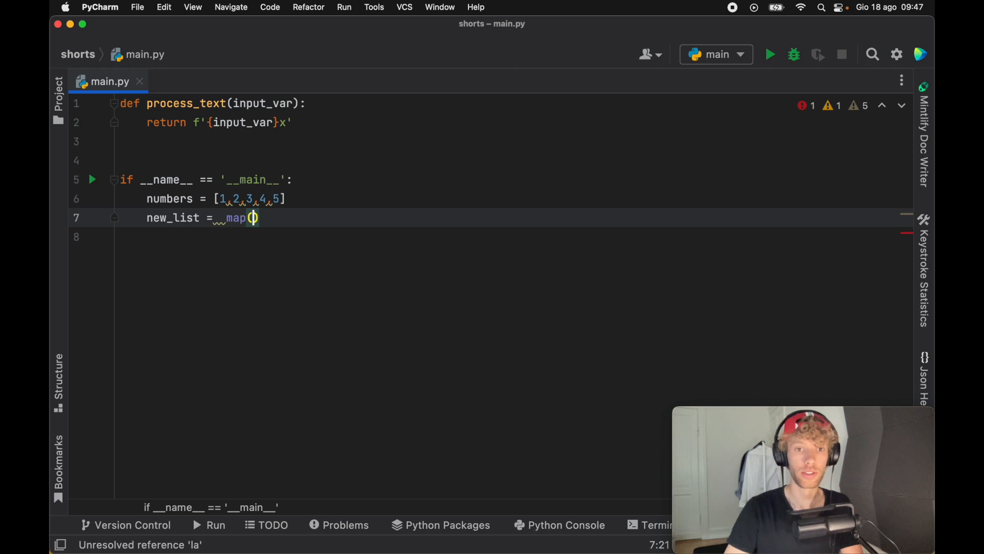
{"action": "type", "text": "lambda"}
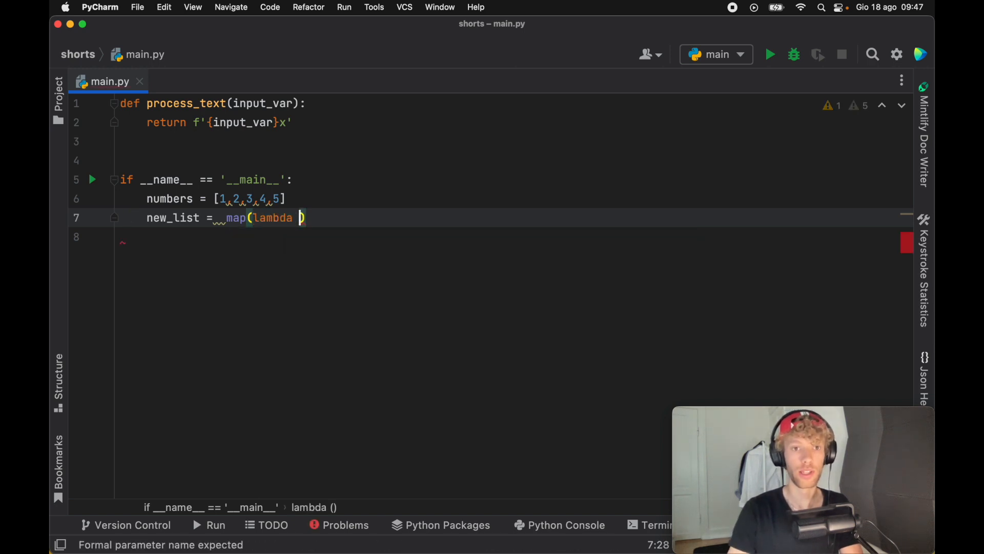
{"action": "type", "text": "prc"}
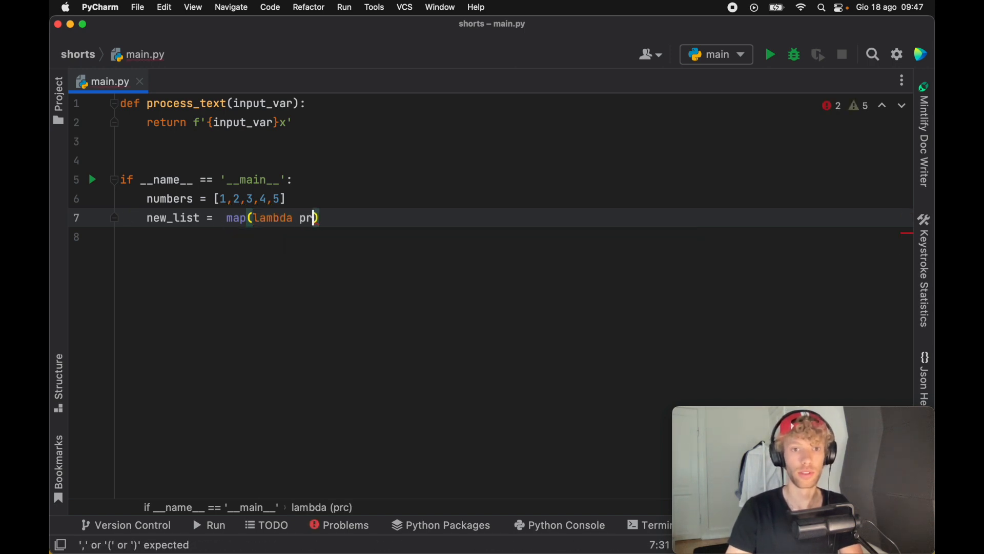
{"action": "type", "text": "number:"}
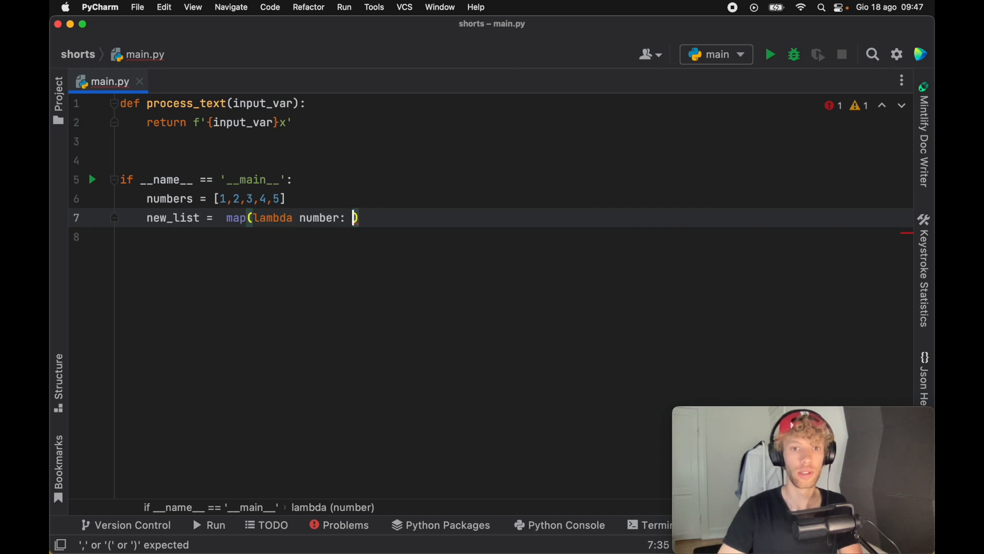
{"action": "type", "text": "process_text(number"}
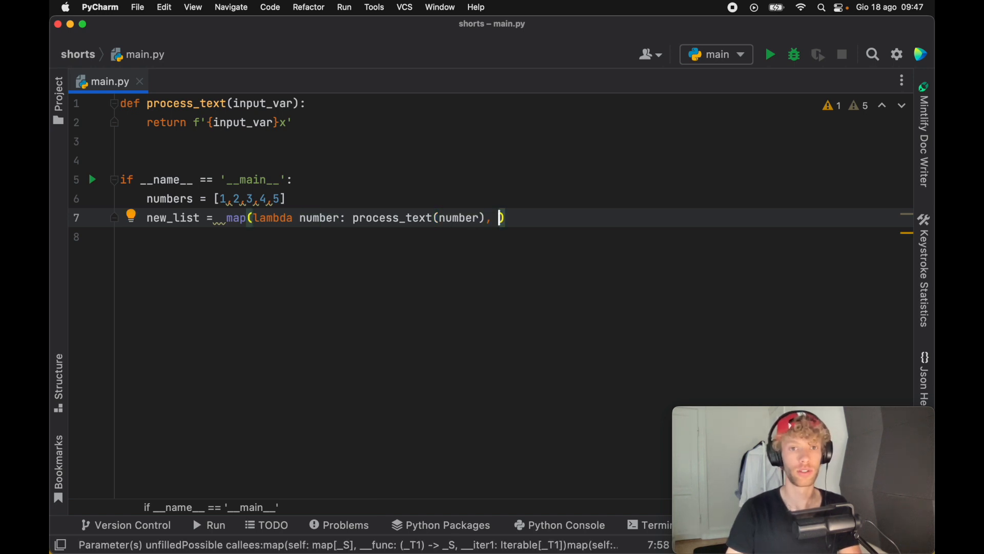
{"action": "type", "text": "n"}
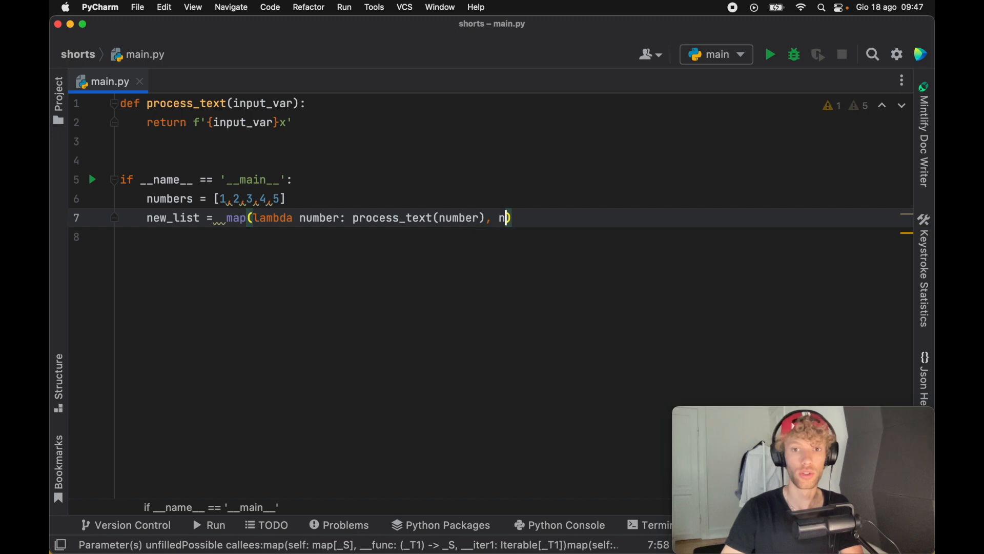
{"action": "type", "text": "umbers)"}
{"action": "left_click", "coordinate": [506, 236]}
{"action": "type", "text": "print(list"}
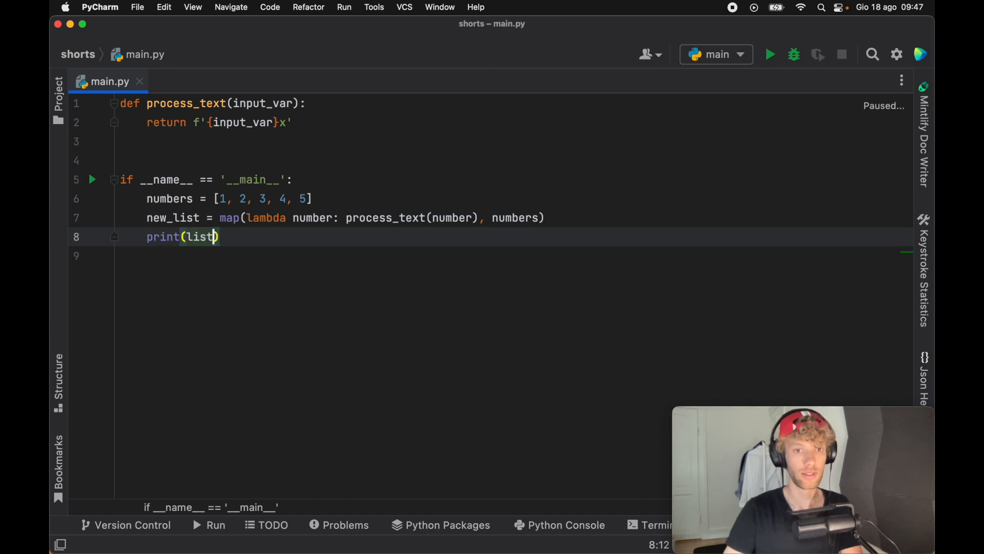
{"action": "type", "text": "new_list"}
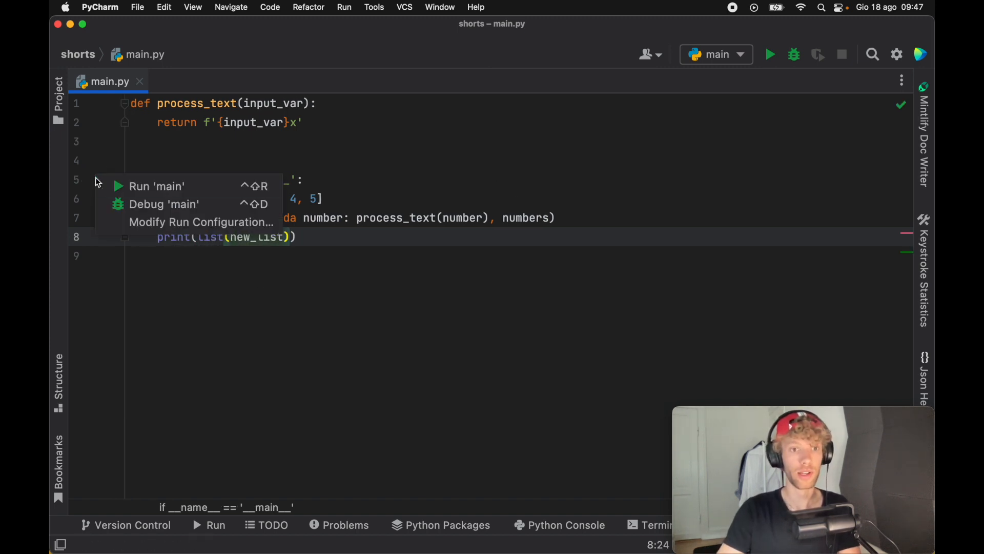
Run main, add new_list2 = [process_text(number) for number in numbers], and pass process_text directly to map
{"action": "left_click", "coordinate": [156, 186]}
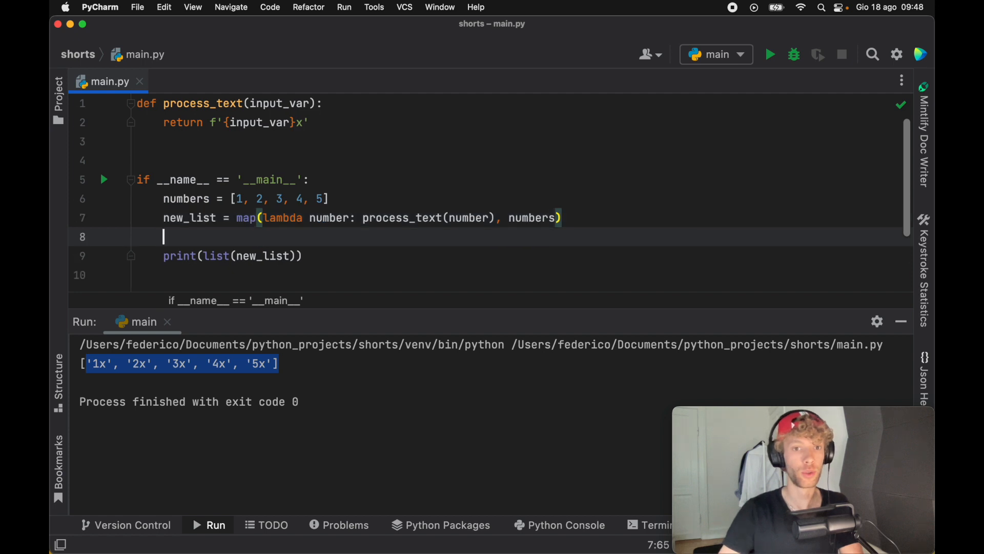
{"action": "type", "text": "new_list2 = [process_text(number) for number in numbers]"}
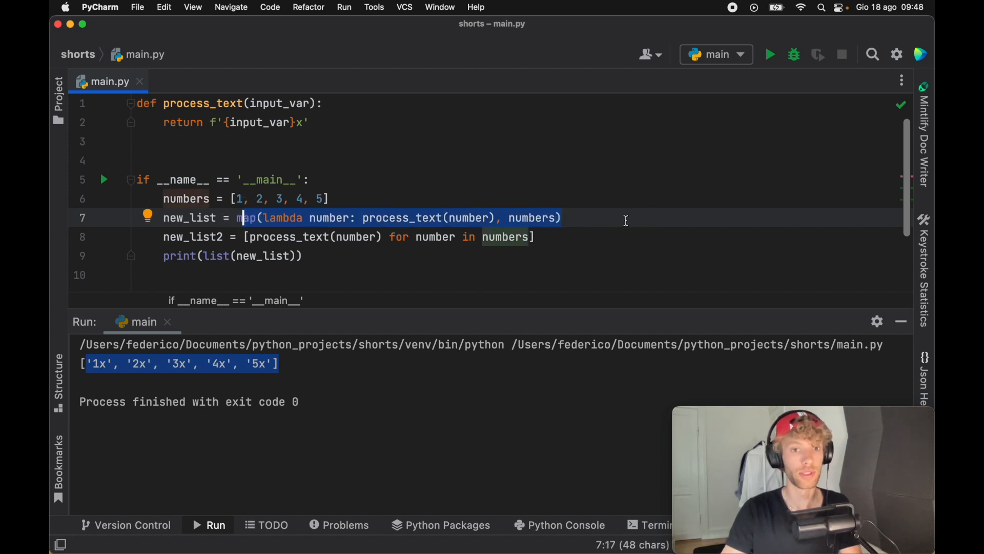
{"action": "type", "text": "p"}
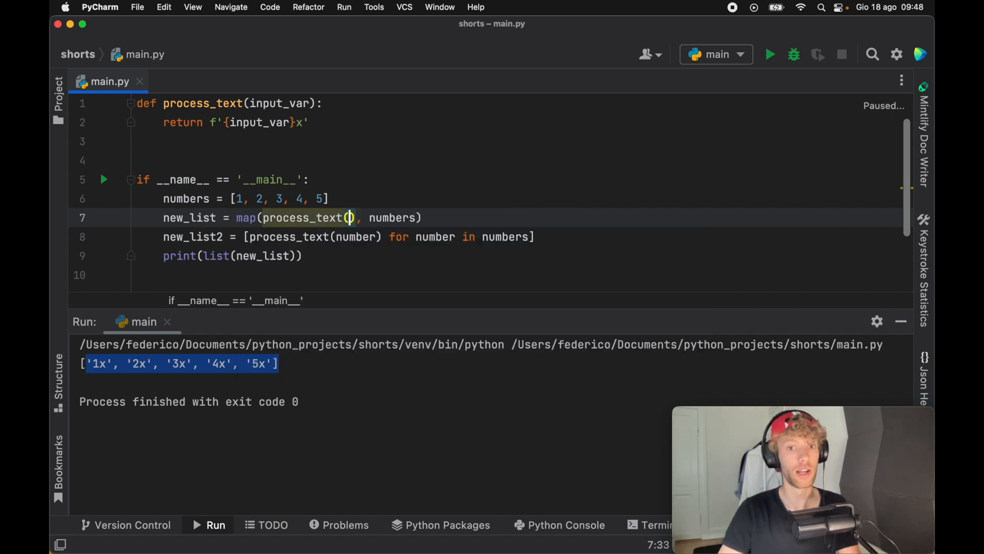
{"action": "key", "text": "Backspace"}
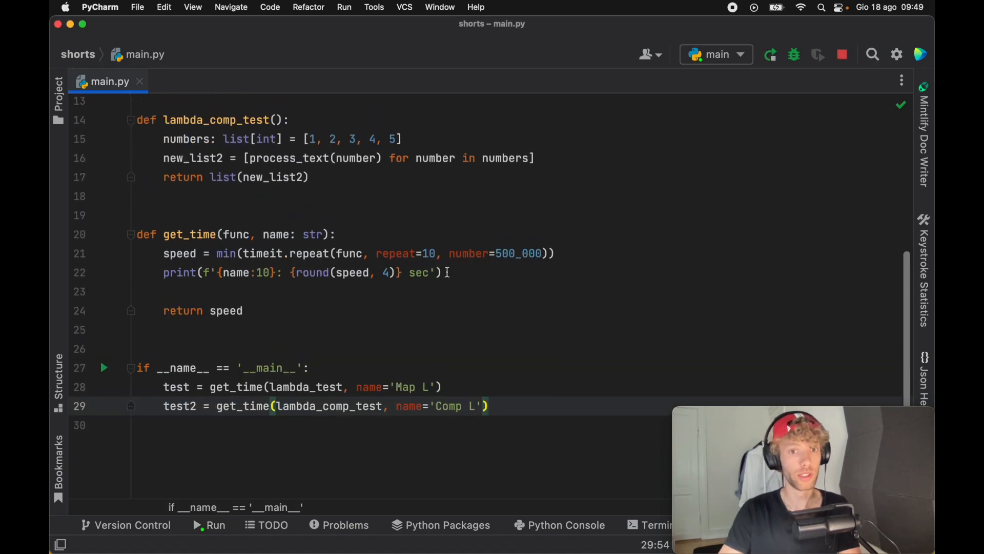
Review lambda_test, lambda_comp_test and get_time, then launch the Map L versus Comp L timing run
{"action": "scroll", "scroll_direction": "up", "scroll_amount": 3}
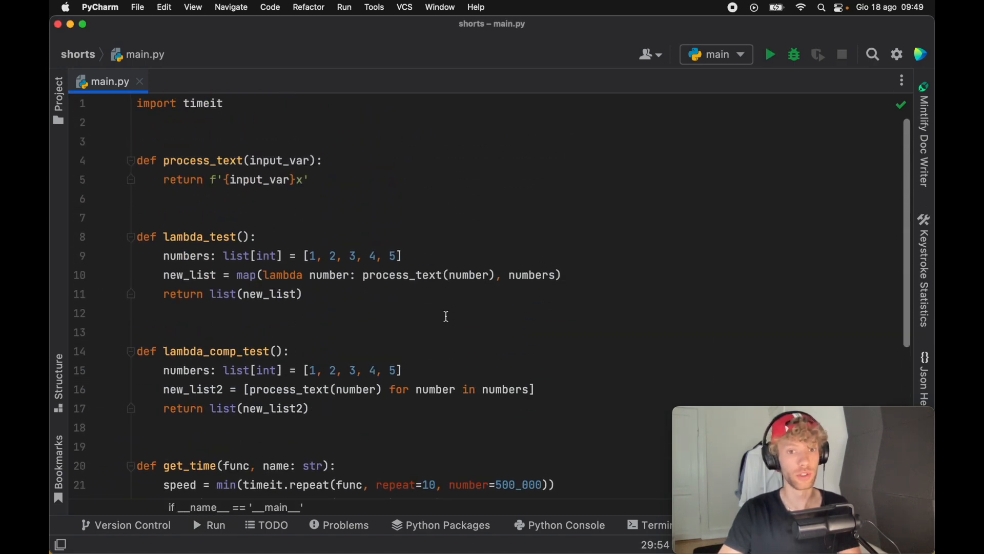
{"action": "left_click", "coordinate": [491, 313]}
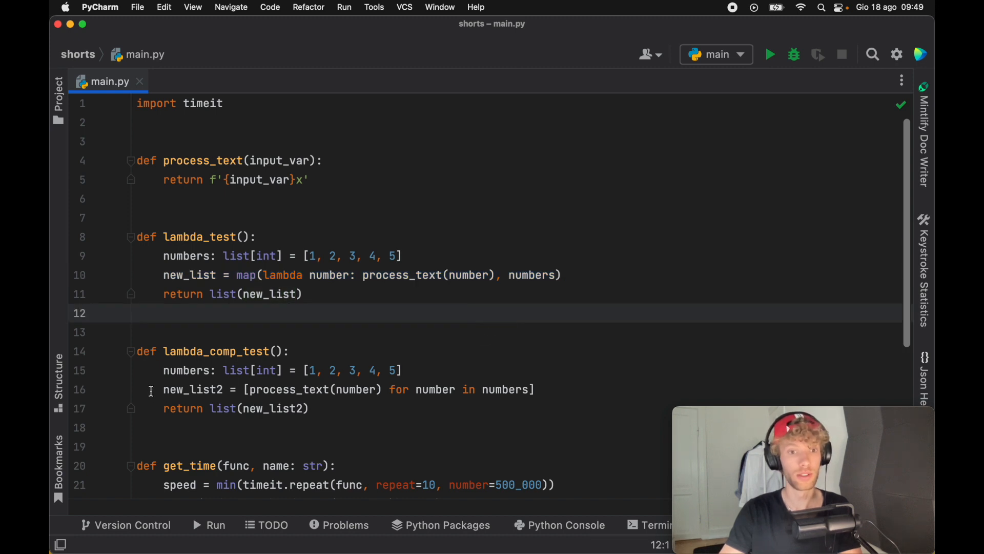
{"action": "triple_click", "coordinate": [349, 390]}
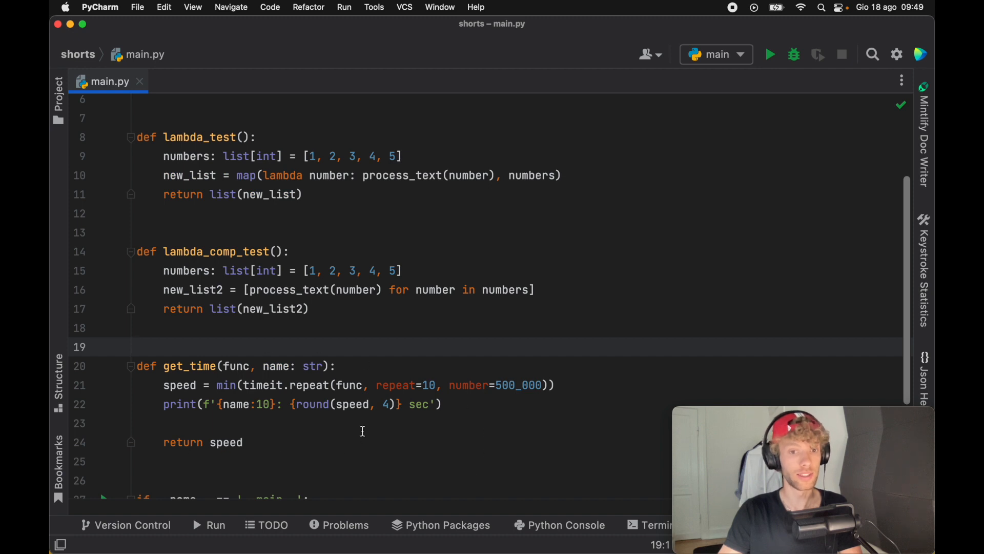
{"action": "scroll", "scroll_direction": "down", "scroll_amount": 3}
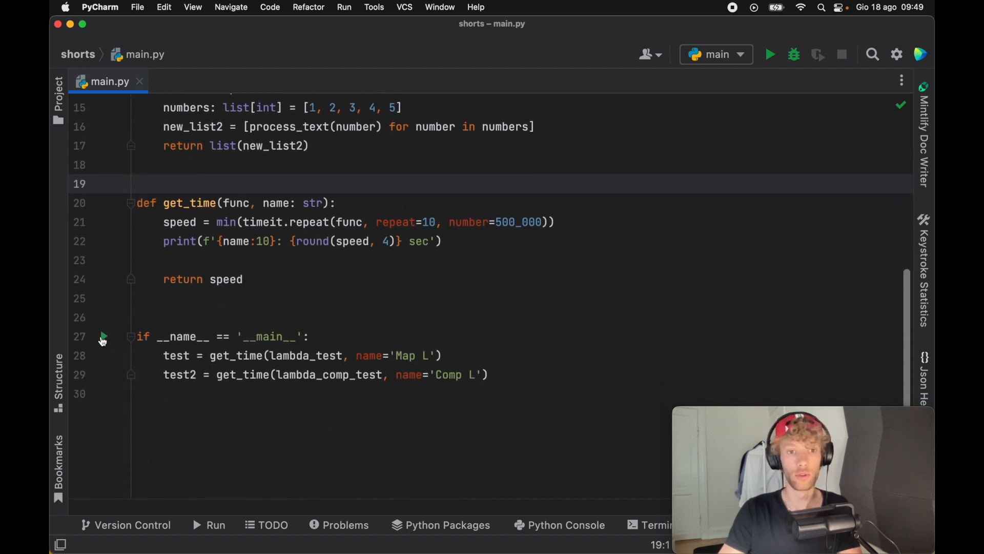
{"action": "left_click", "coordinate": [770, 54]}
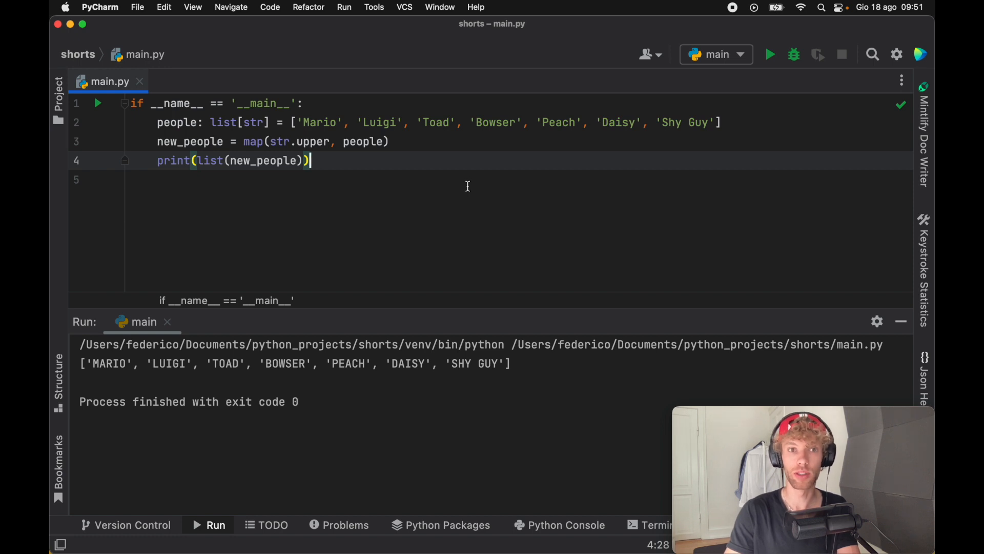
{"action": "mouse_move", "coordinate": [414, 145]}
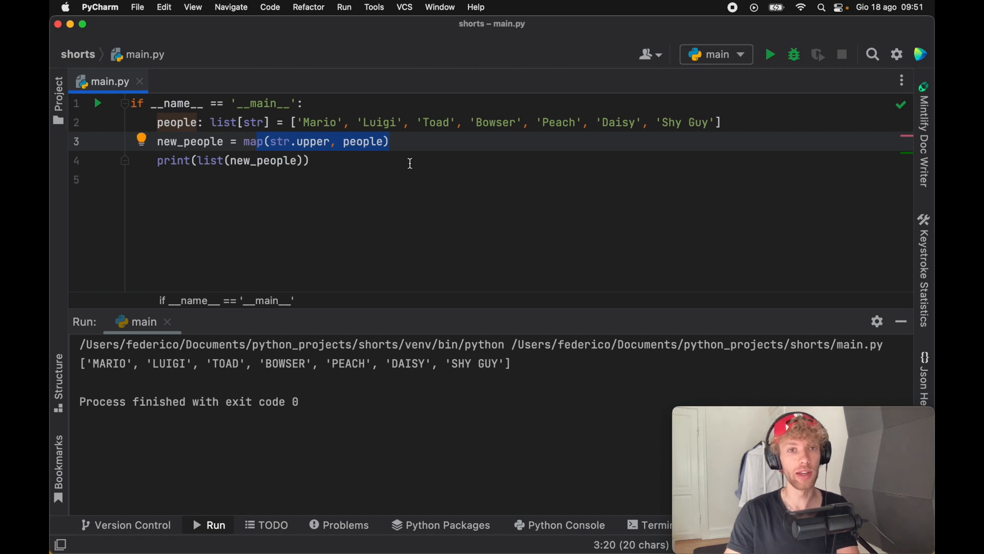
{"action": "mouse_move", "coordinate": [417, 150]}
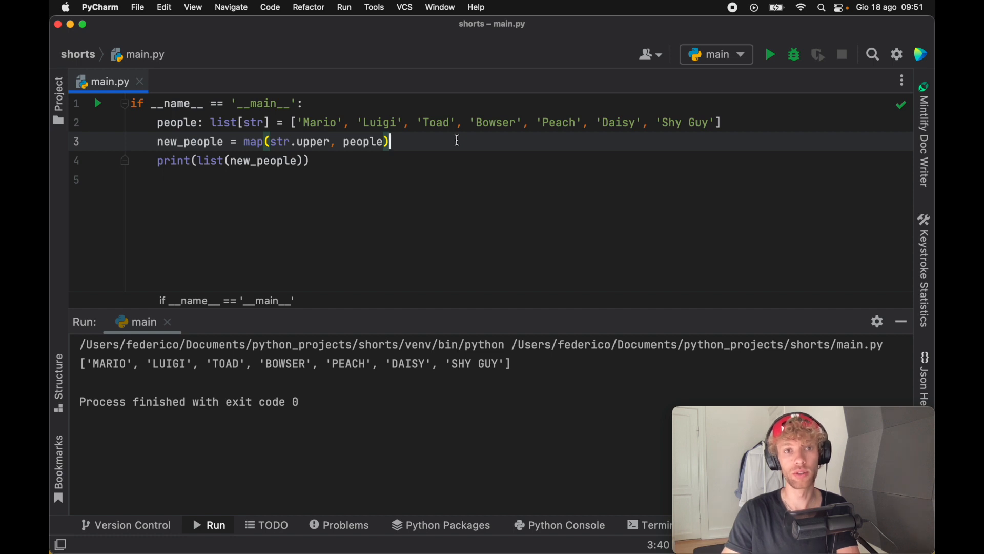
{"action": "mouse_move", "coordinate": [924, 211]}
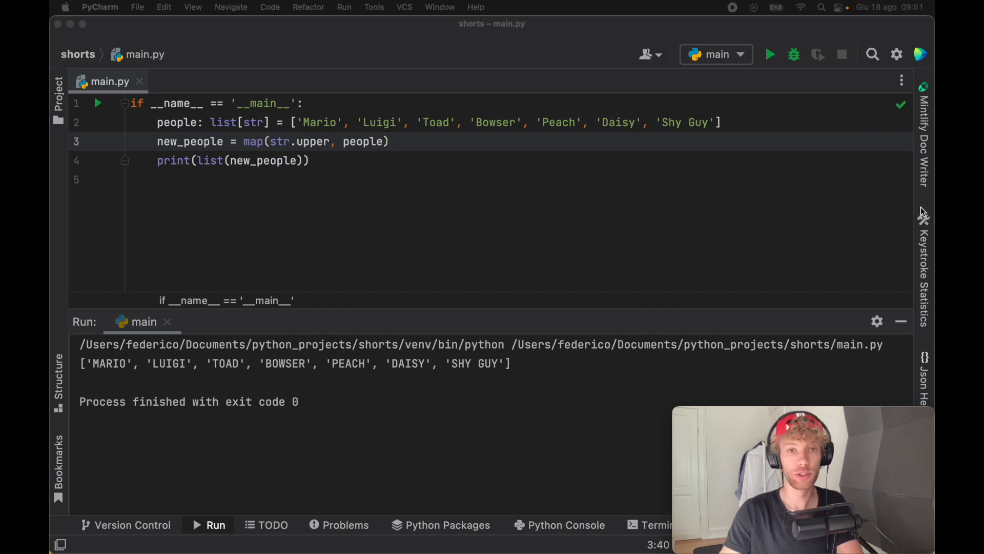
Add new_people = [person.upper() for person in people] below the str.upper map line
{"action": "type", "text": "new_people = [person.upper() for person in people]"}
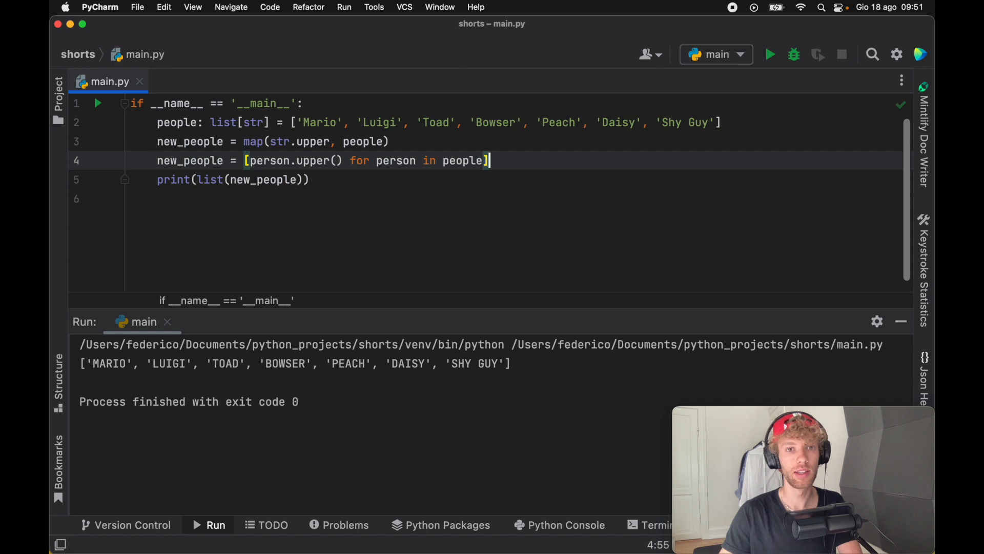